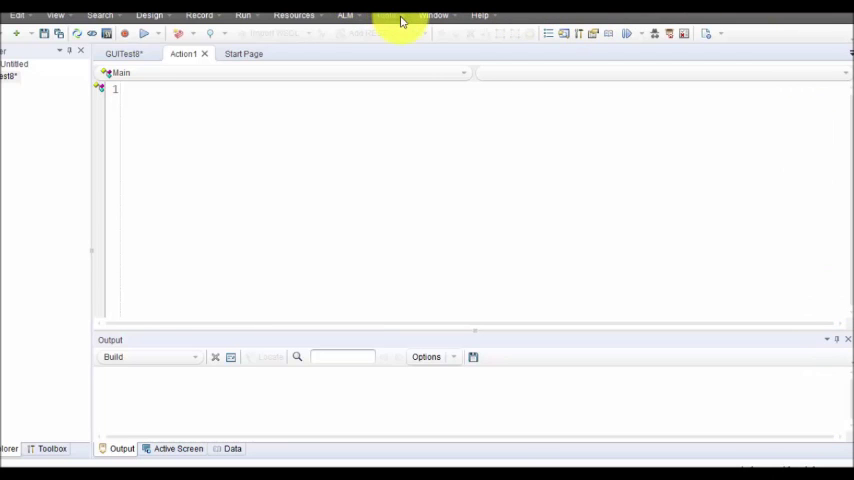
Show the default identification properties of the Web WebEdit class via Tools > Object Identification.
{"action": "left_click", "coordinate": [385, 15]}
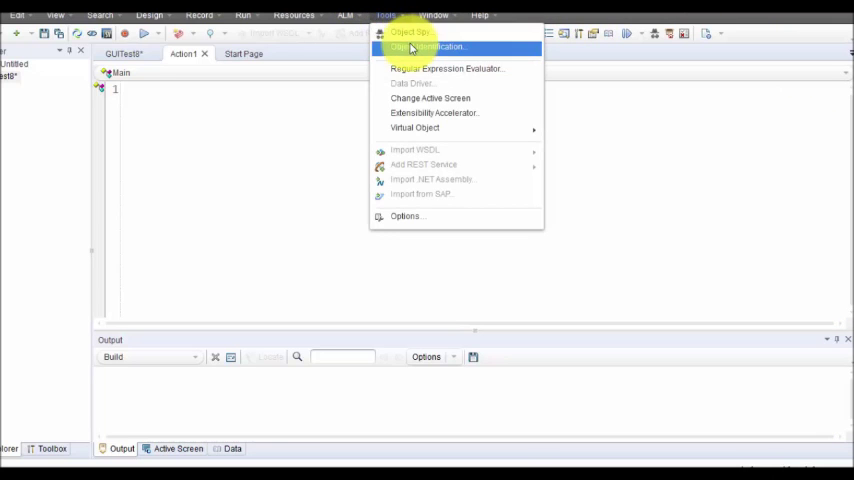
{"action": "left_click", "coordinate": [427, 46]}
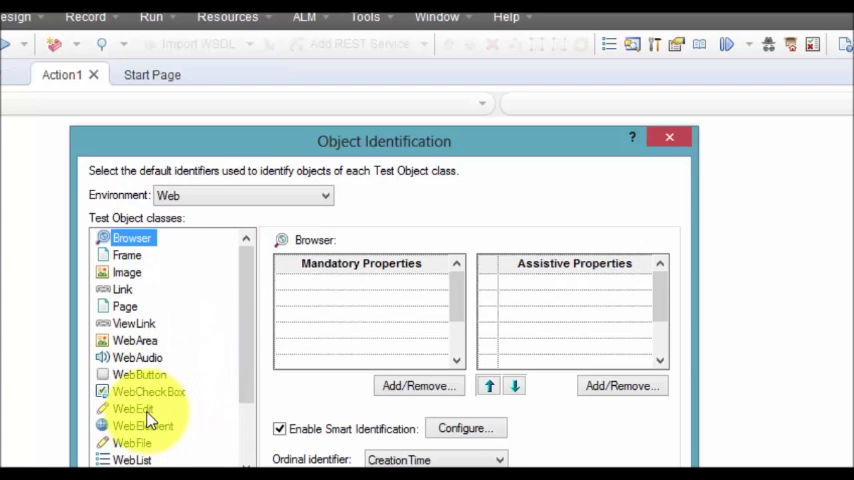
{"action": "left_click", "coordinate": [133, 408]}
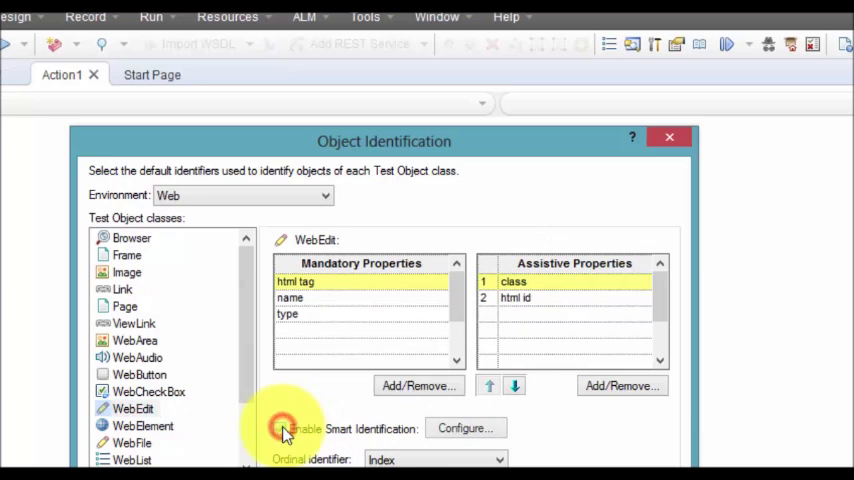
Disable smart identification for WebEdit and remove html tag, name and type from its mandatory properties.
{"action": "left_click", "coordinate": [282, 428]}
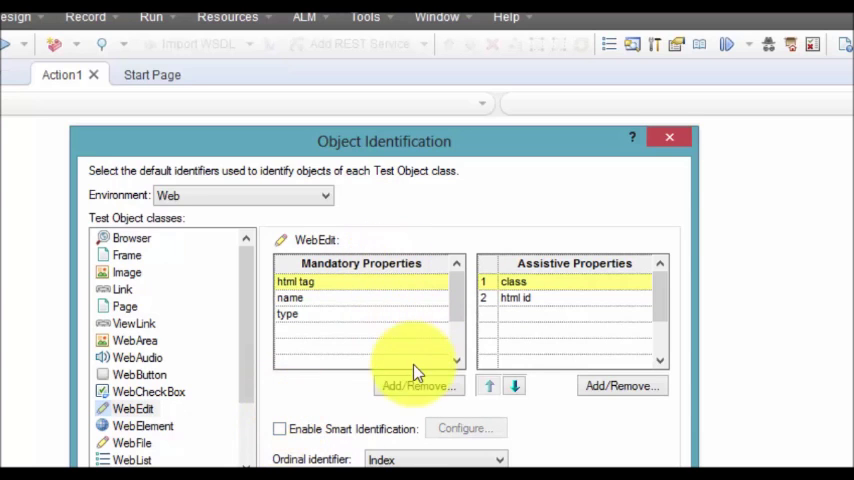
{"action": "left_click", "coordinate": [418, 385]}
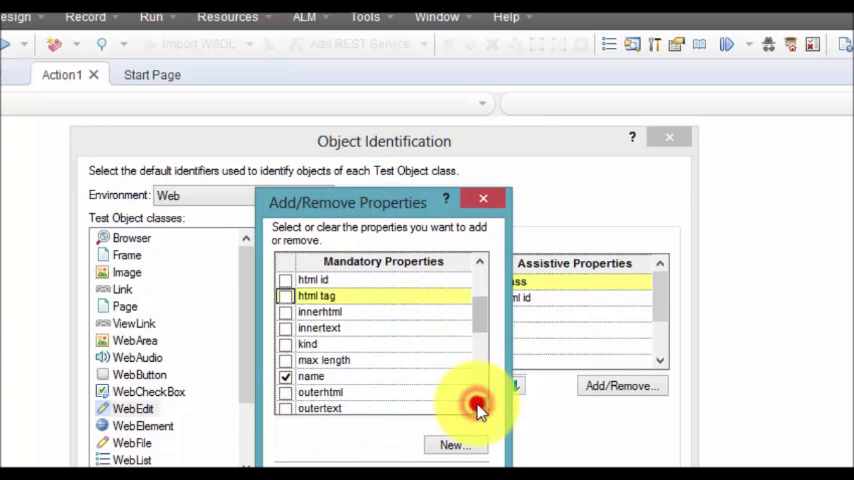
{"action": "left_click", "coordinate": [286, 375]}
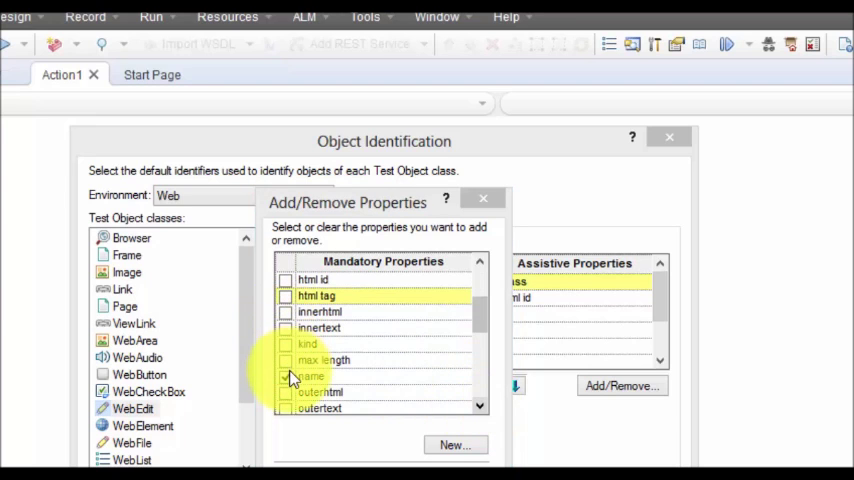
{"action": "left_click", "coordinate": [286, 375]}
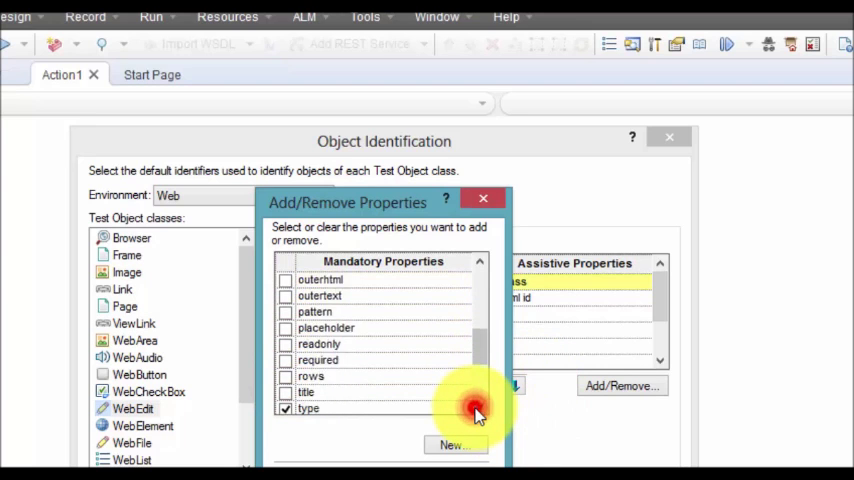
{"action": "scroll", "scroll_direction": "down", "scroll_amount": 3}
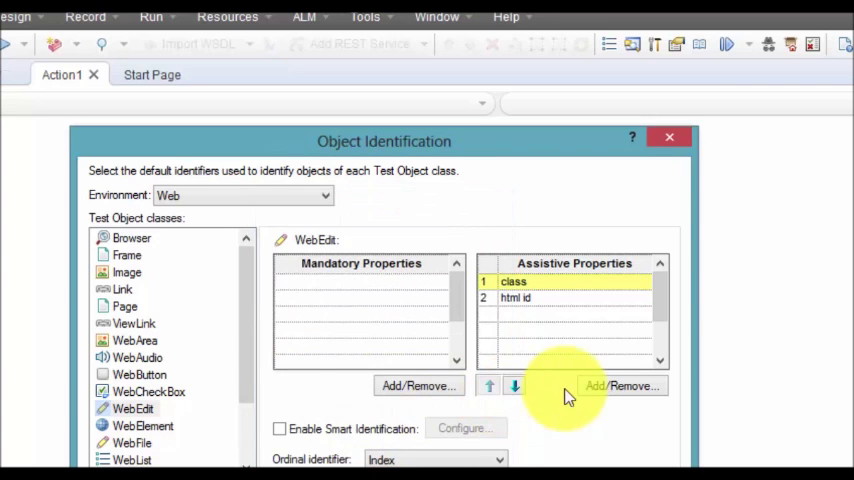
Remove every assistive property from the WebEdit class.
{"action": "left_click", "coordinate": [622, 386]}
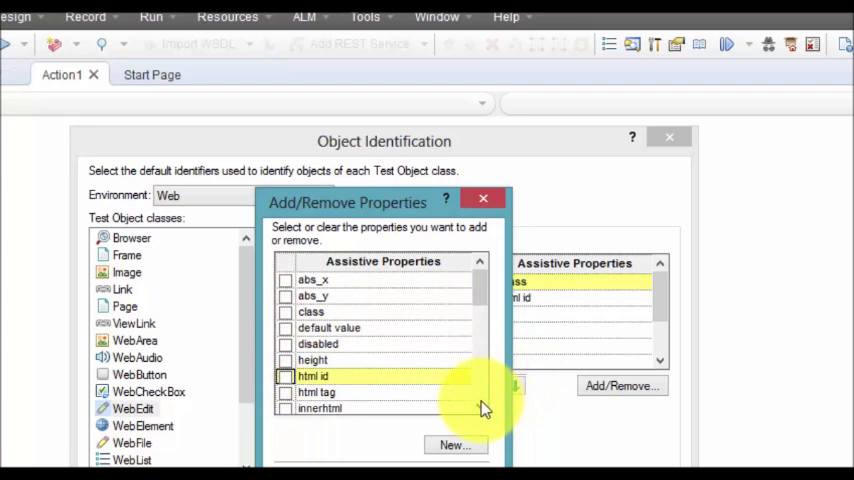
{"action": "scroll", "scroll_direction": "down", "scroll_amount": 3}
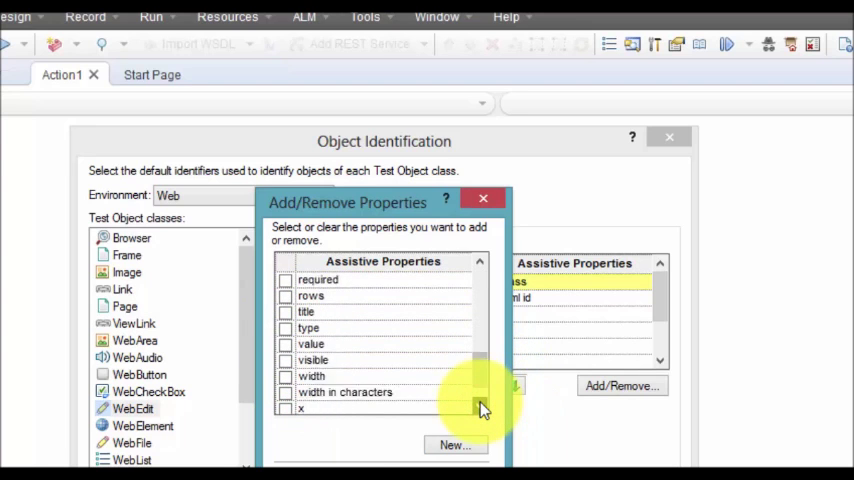
{"action": "scroll", "scroll_direction": "down", "scroll_amount": 3}
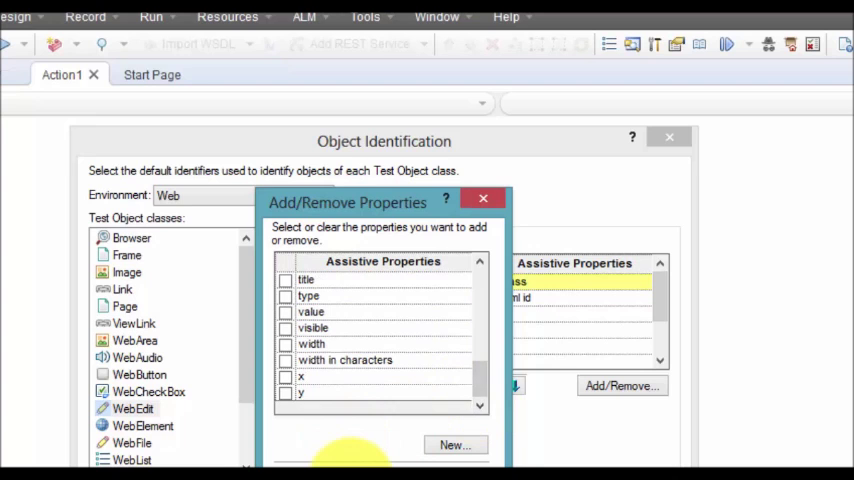
{"action": "left_click", "coordinate": [483, 198]}
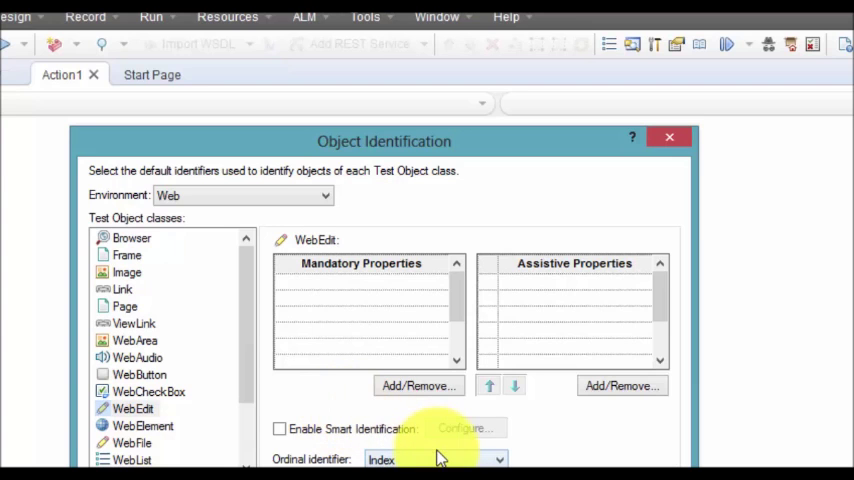
{"action": "mouse_move", "coordinate": [438, 458]}
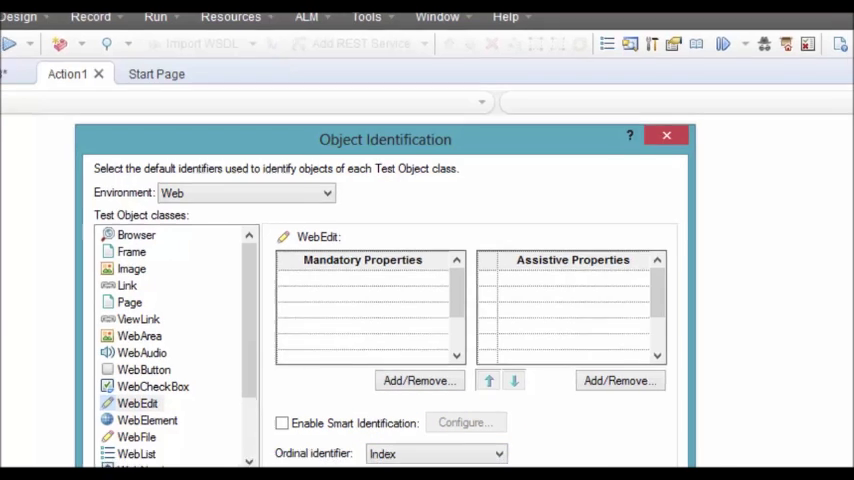
Apply the emptied WebEdit identification and review the test's Run settings under File > Settings.
{"action": "left_click", "coordinate": [666, 135]}
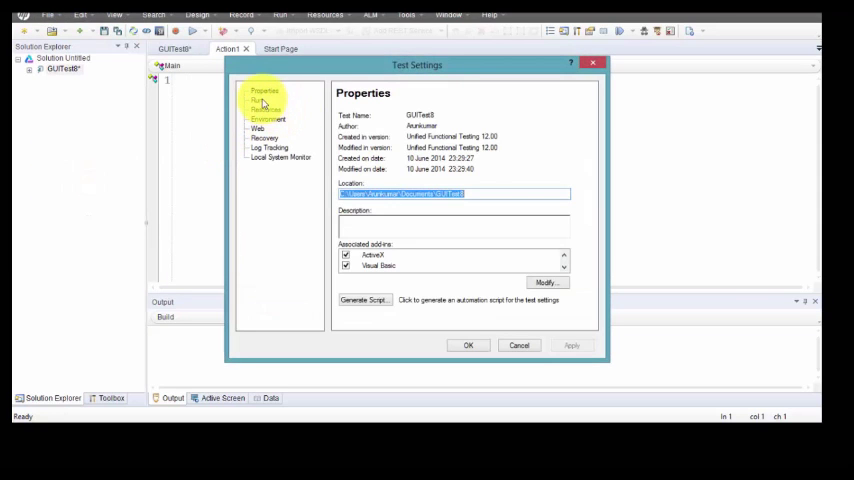
{"action": "left_click", "coordinate": [259, 100]}
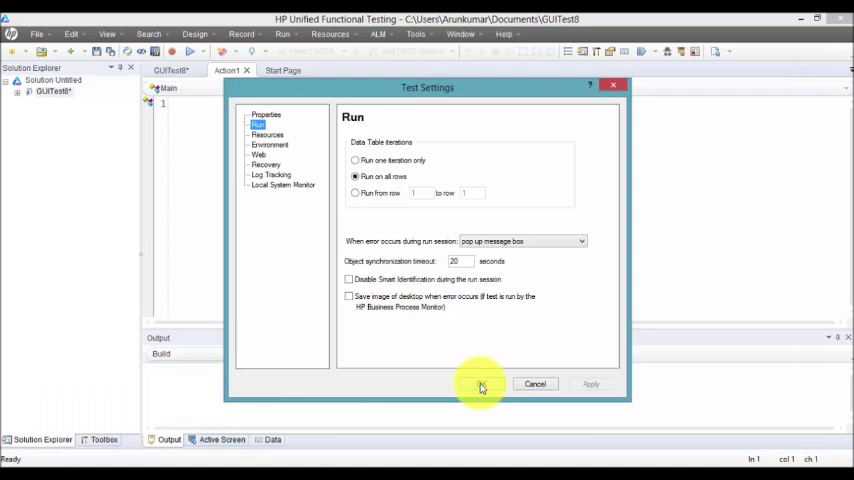
{"action": "left_click", "coordinate": [481, 383]}
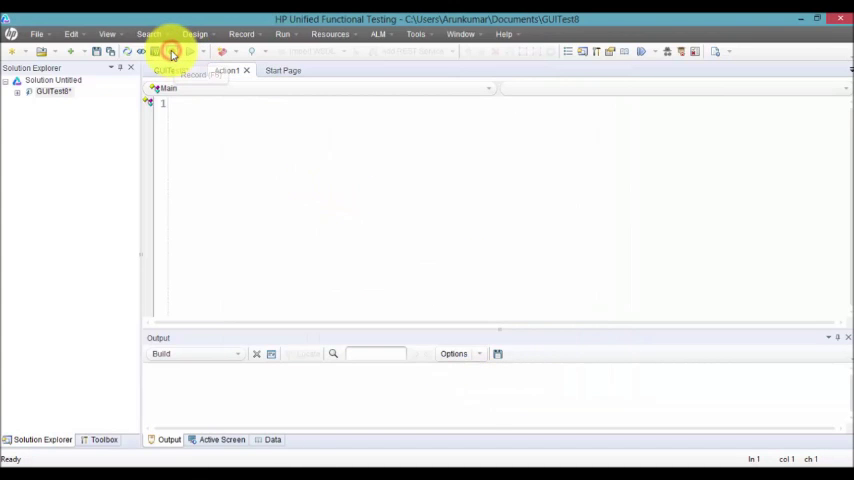
{"action": "left_click", "coordinate": [170, 52]}
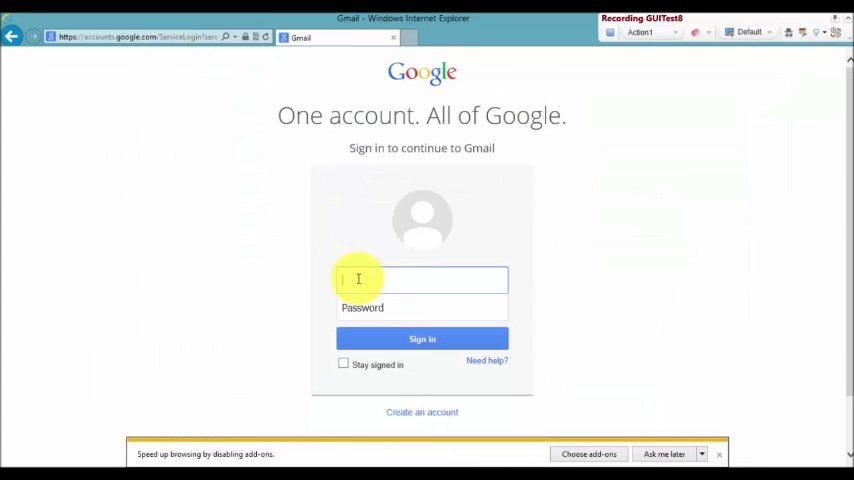
{"action": "type", "text": "kiran\""}
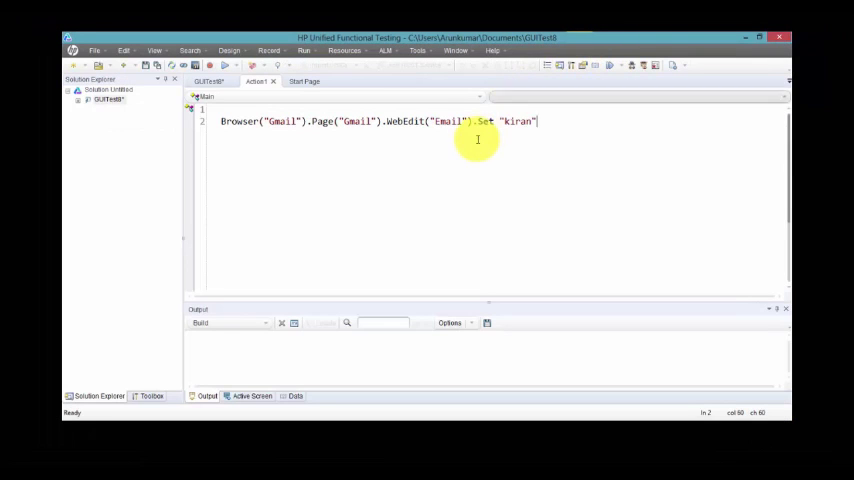
{"action": "mouse_move", "coordinate": [344, 50]}
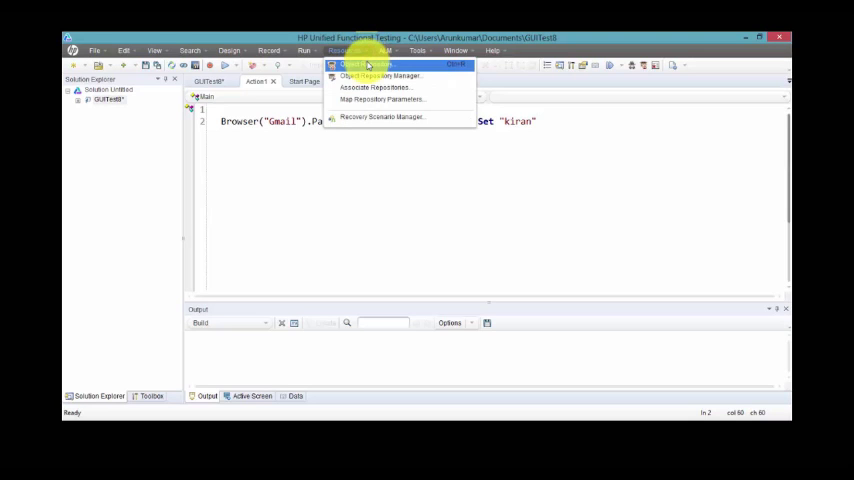
Set the Email WebEdit's ordinal identifier type to None in the Object Repository and close it.
{"action": "left_click", "coordinate": [391, 165]}
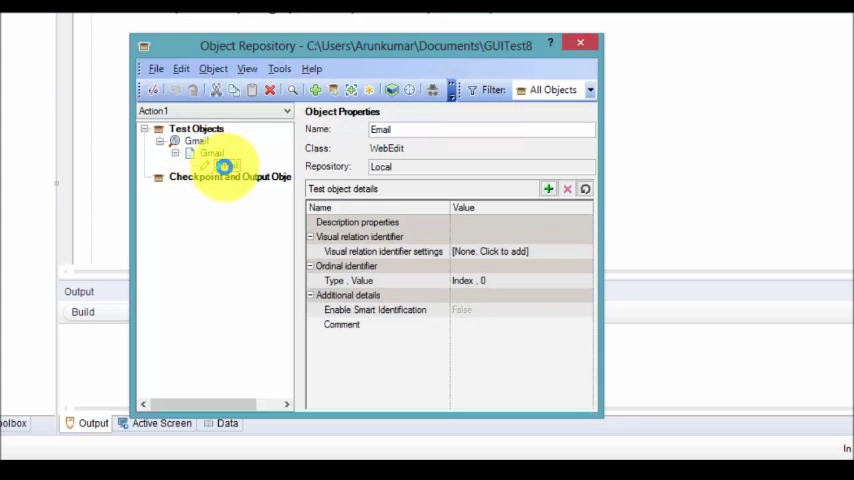
{"action": "left_click", "coordinate": [212, 165]}
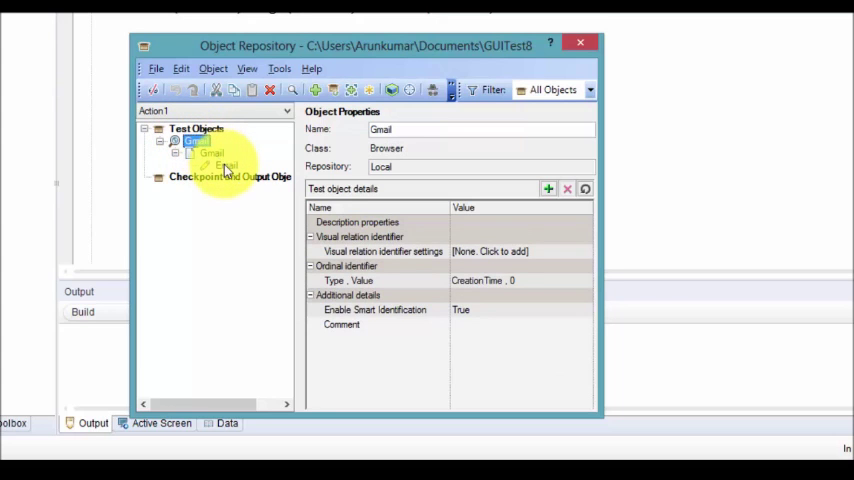
{"action": "left_click", "coordinate": [226, 165]}
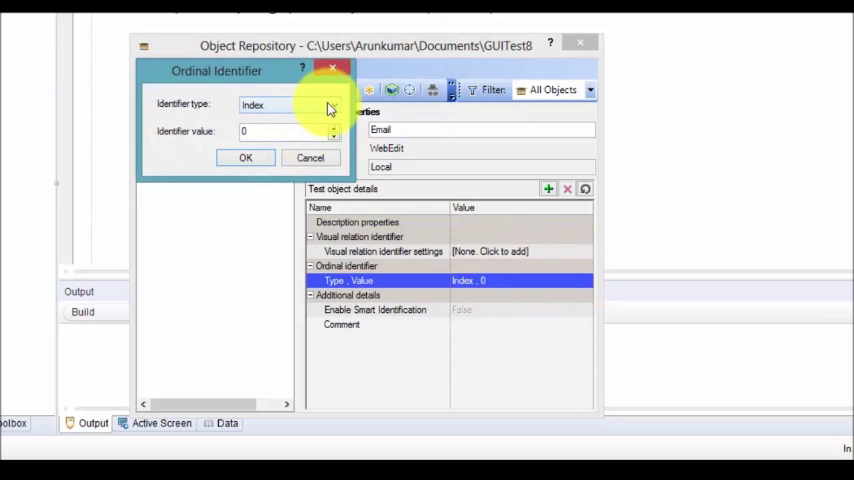
{"action": "left_click", "coordinate": [330, 105]}
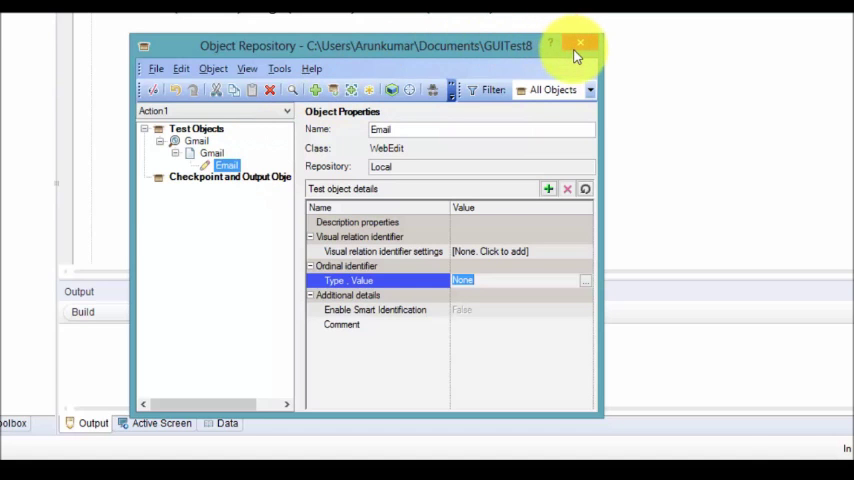
{"action": "left_click", "coordinate": [581, 44]}
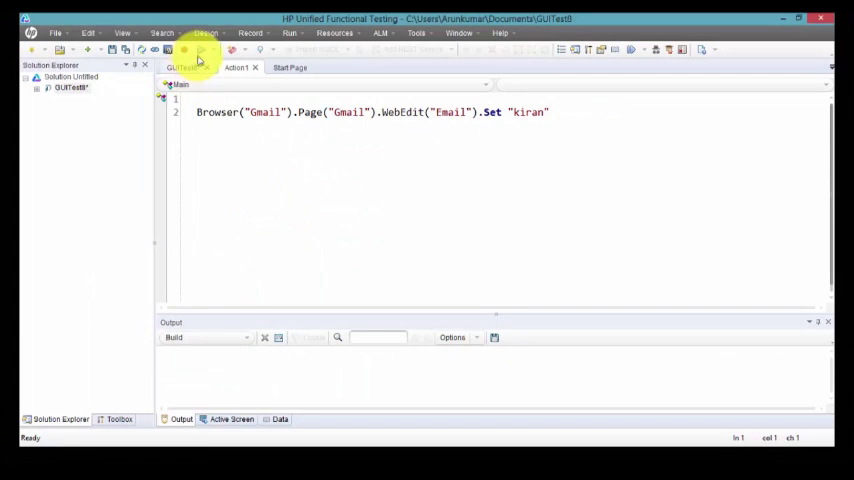
Close the old results viewer, run the Gmail test and dismiss its Res2 run results summary.
{"action": "left_click", "coordinate": [201, 50]}
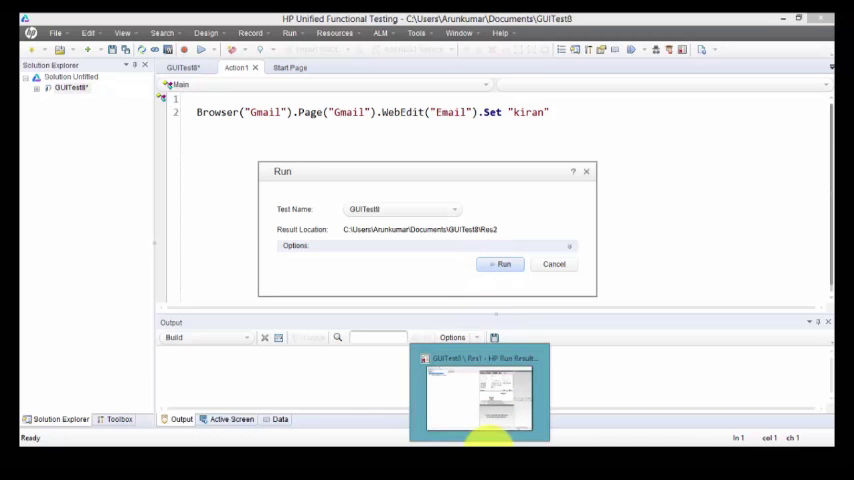
{"action": "right_click", "coordinate": [480, 395]}
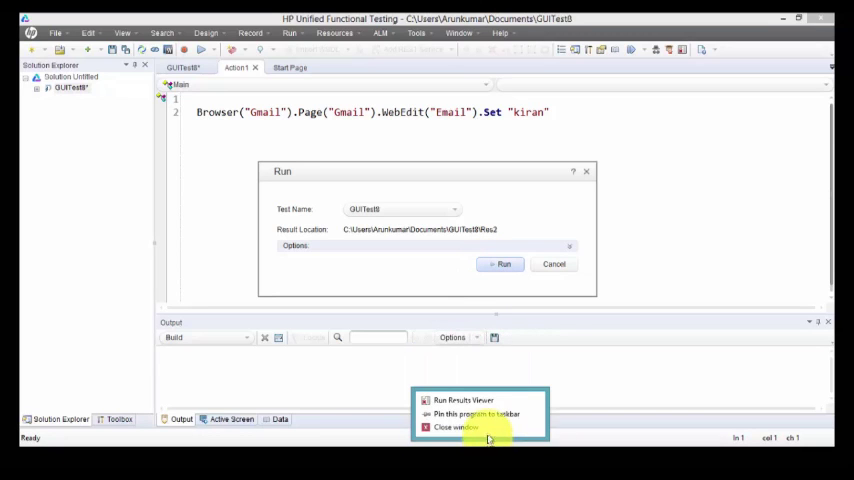
{"action": "mouse_move", "coordinate": [490, 430]}
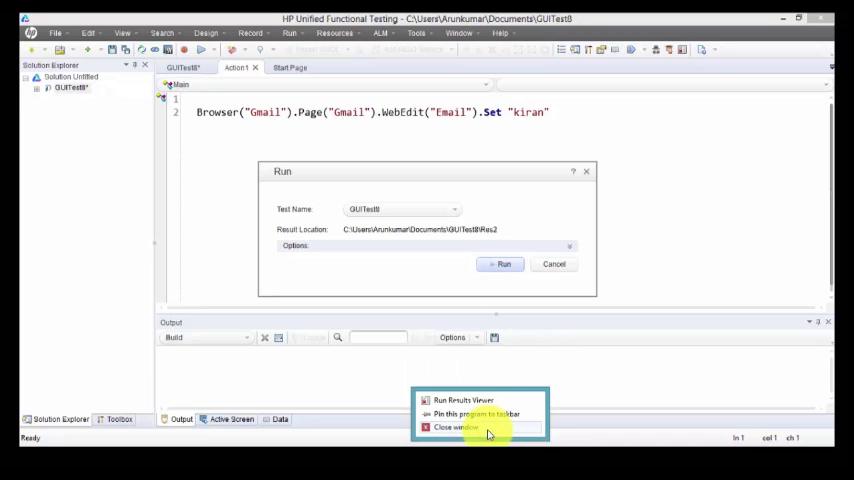
{"action": "left_click", "coordinate": [456, 427]}
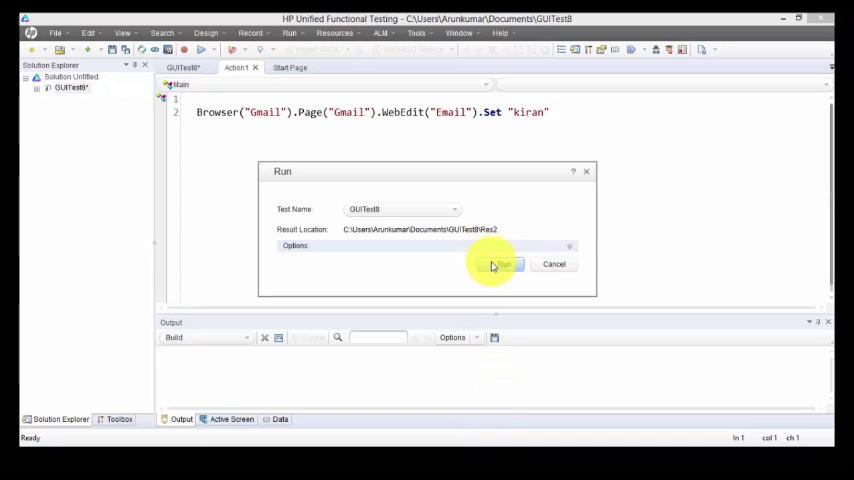
{"action": "left_click", "coordinate": [500, 264]}
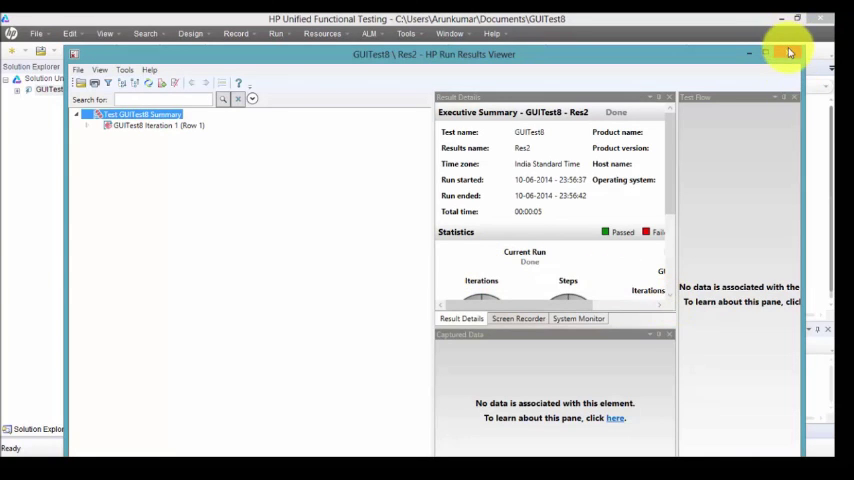
{"action": "left_click", "coordinate": [789, 53]}
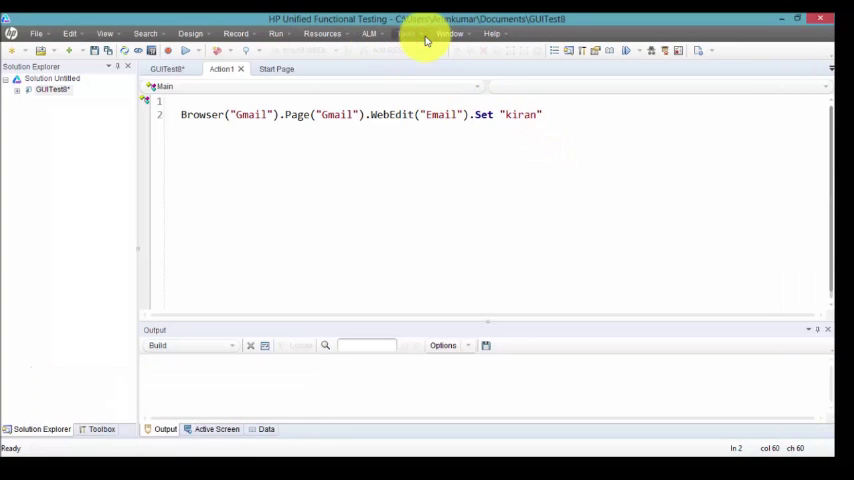
View the GUI Testing > Web > General page in Tools > Options.
{"action": "left_click", "coordinate": [406, 33]}
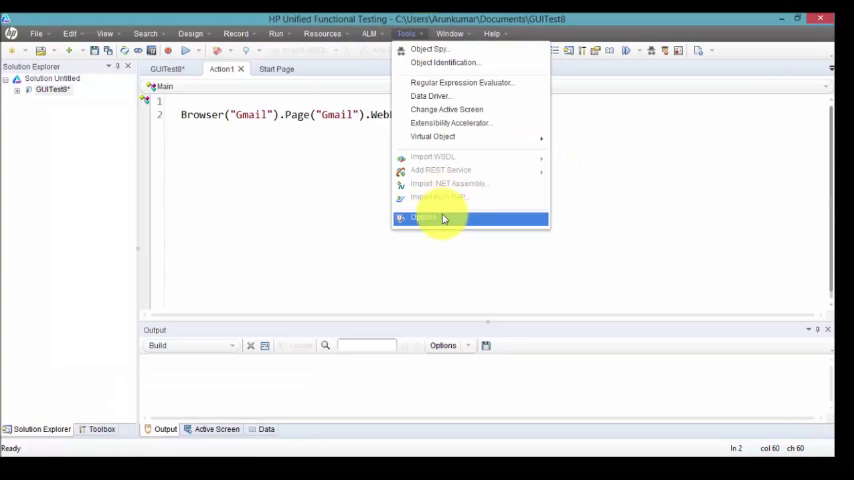
{"action": "left_click", "coordinate": [424, 217]}
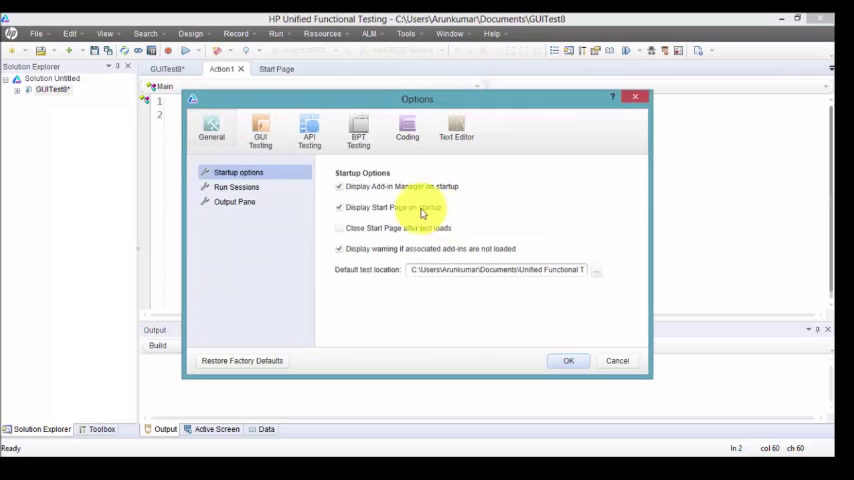
{"action": "left_click", "coordinate": [260, 131]}
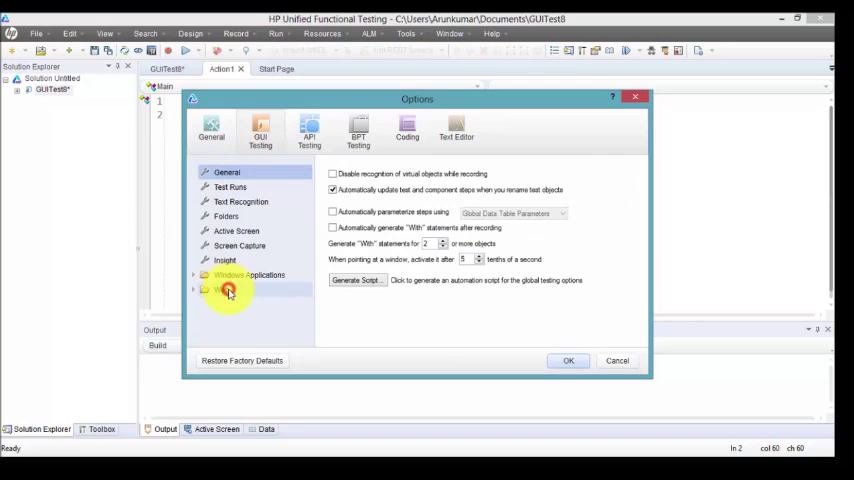
{"action": "left_click", "coordinate": [221, 290]}
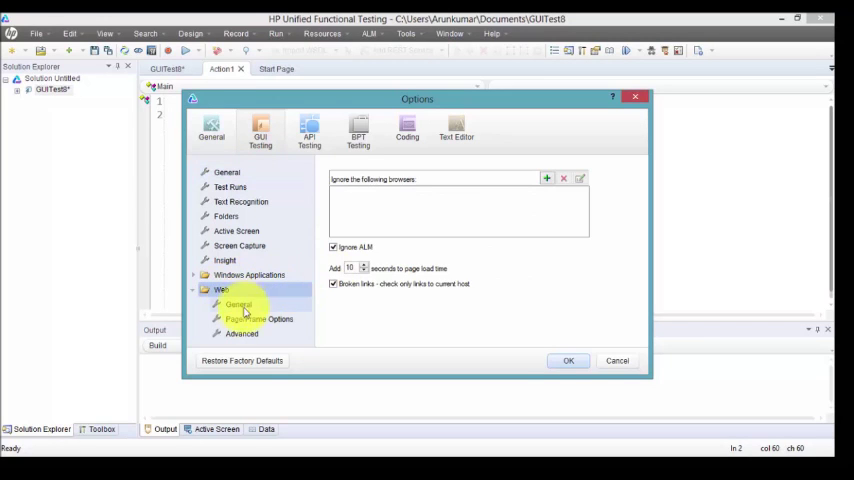
{"action": "left_click", "coordinate": [241, 333]}
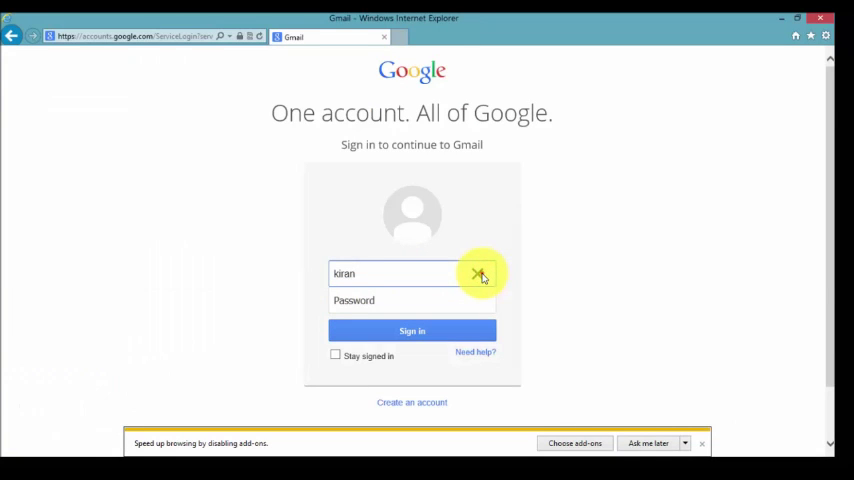
{"action": "left_click", "coordinate": [480, 273]}
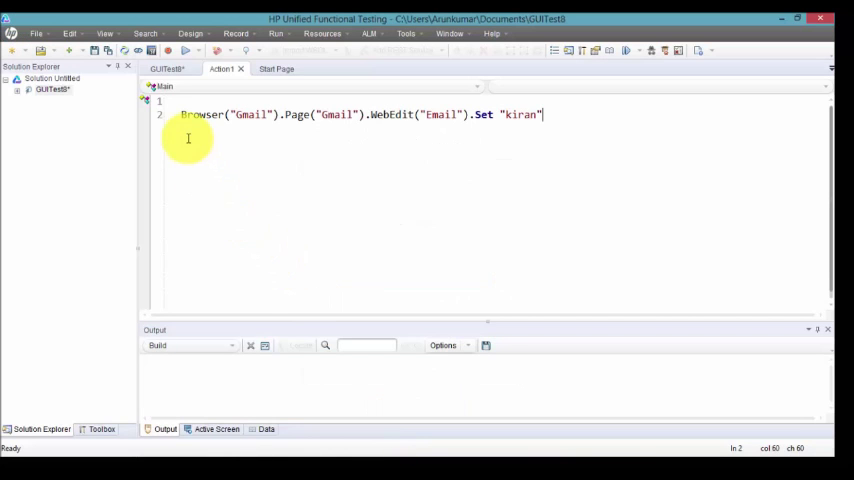
{"action": "left_click", "coordinate": [169, 51]}
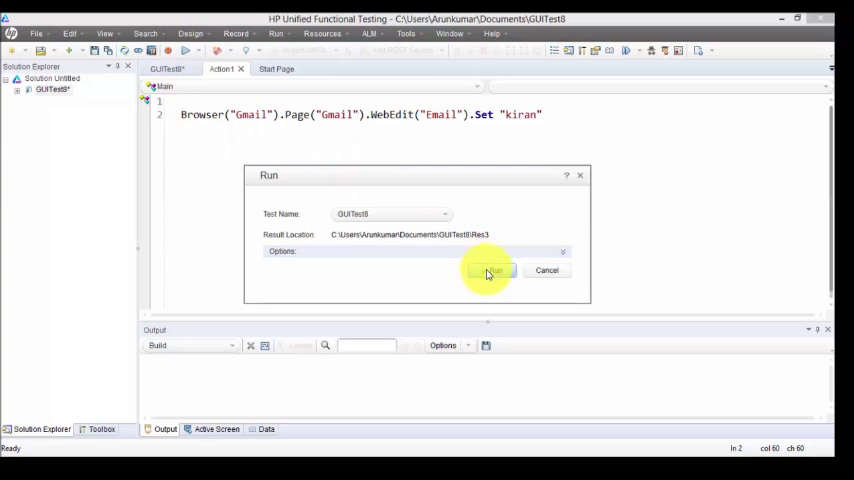
{"action": "left_click", "coordinate": [491, 270]}
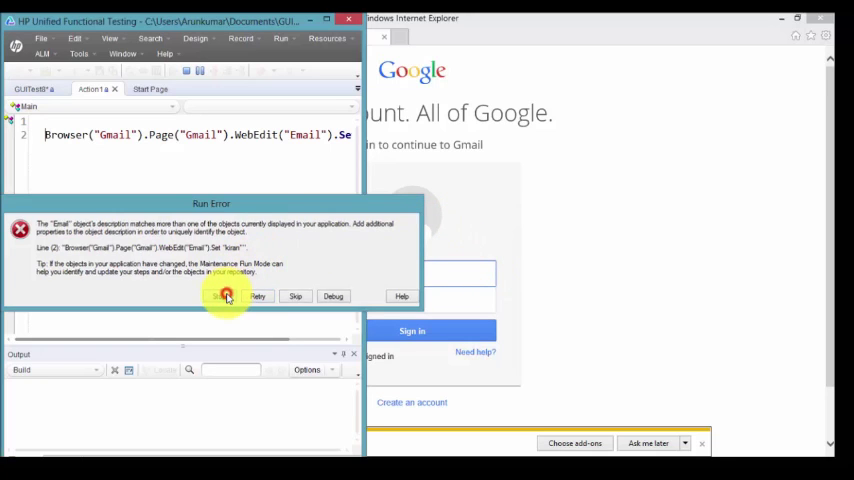
Stop the failed run whose Email description matched more than one object.
{"action": "left_click", "coordinate": [225, 296]}
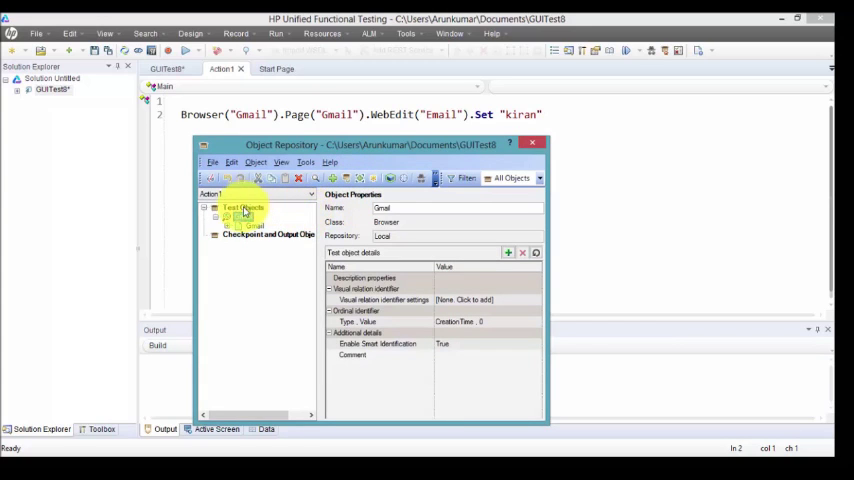
Delete the Gmail browser object from the Object Repository and confirm.
{"action": "left_click", "coordinate": [242, 220]}
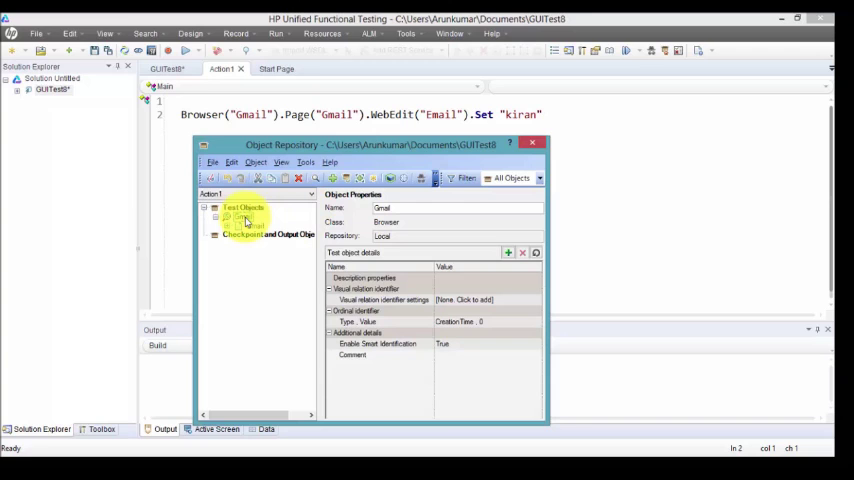
{"action": "right_click", "coordinate": [240, 217]}
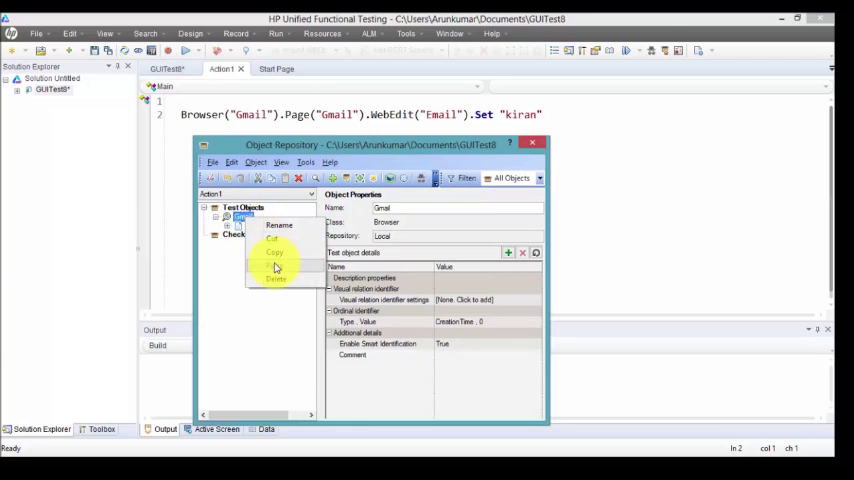
{"action": "left_click", "coordinate": [276, 280]}
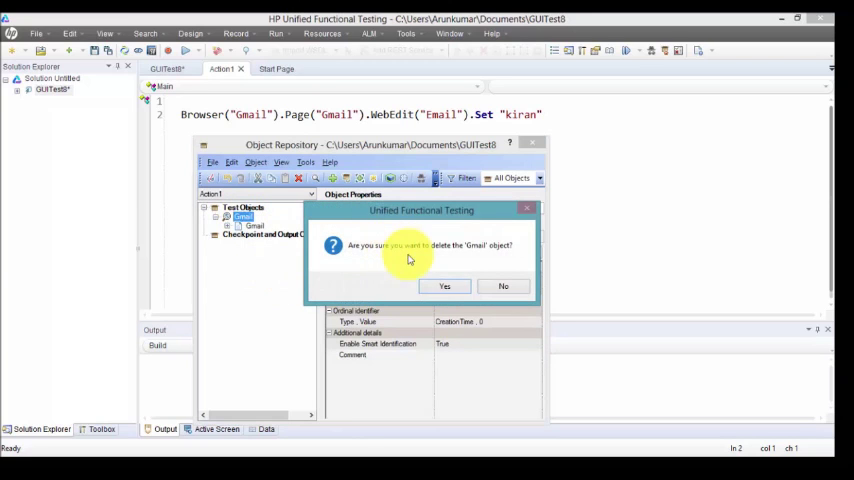
{"action": "left_click", "coordinate": [444, 286]}
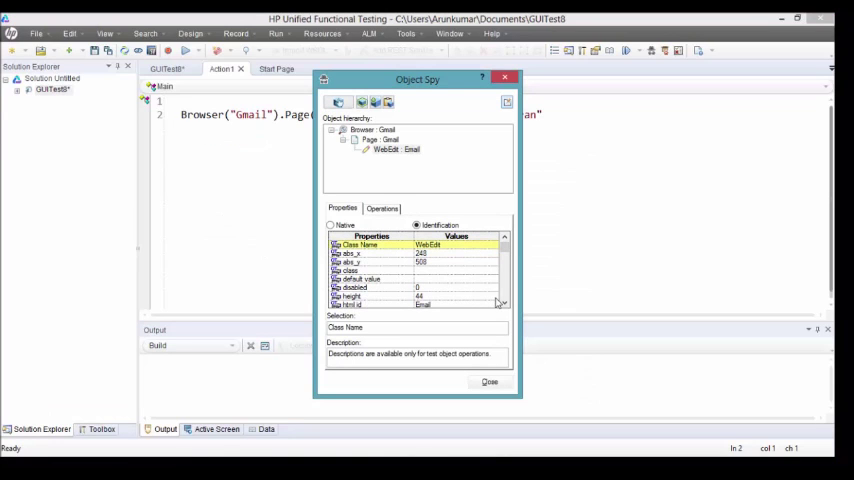
Inspect the Gmail browser object in Object Spy and note its title property, Gmail.
{"action": "left_click", "coordinate": [386, 129]}
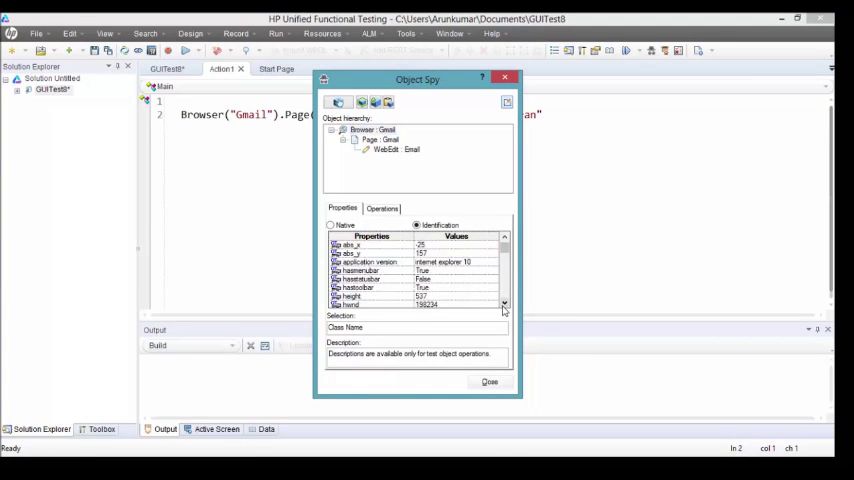
{"action": "scroll", "scroll_direction": "down", "scroll_amount": 3}
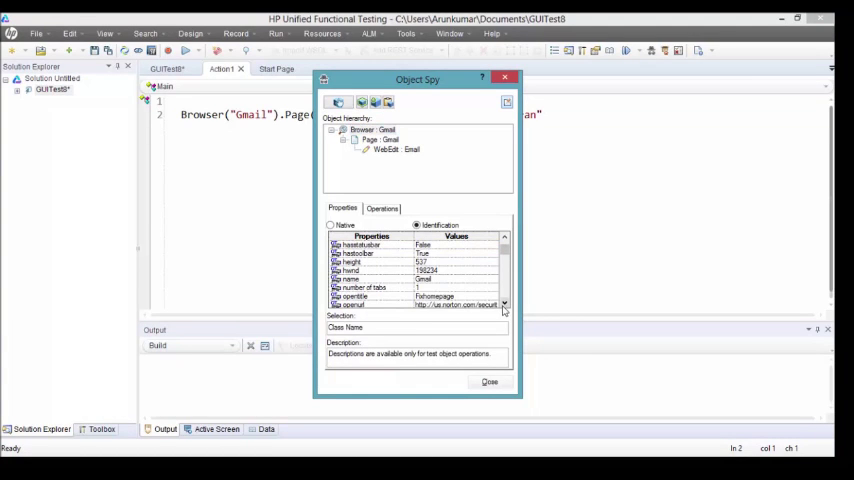
{"action": "left_click", "coordinate": [379, 140]}
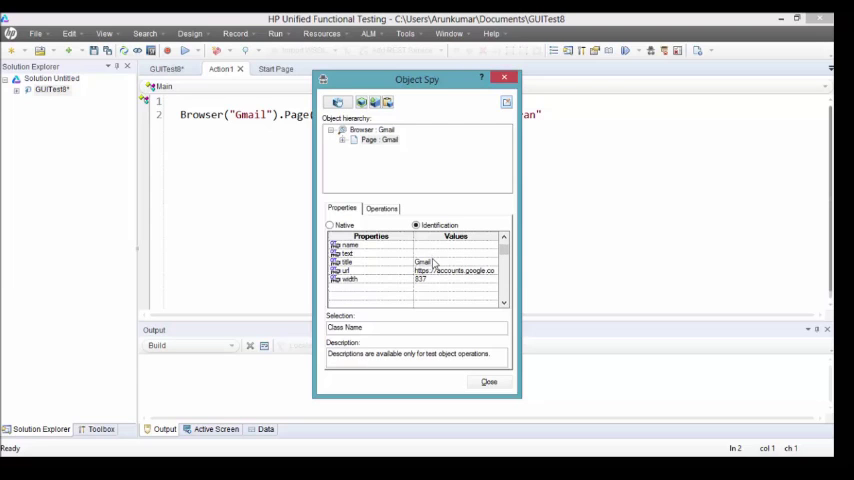
{"action": "left_click", "coordinate": [420, 262]}
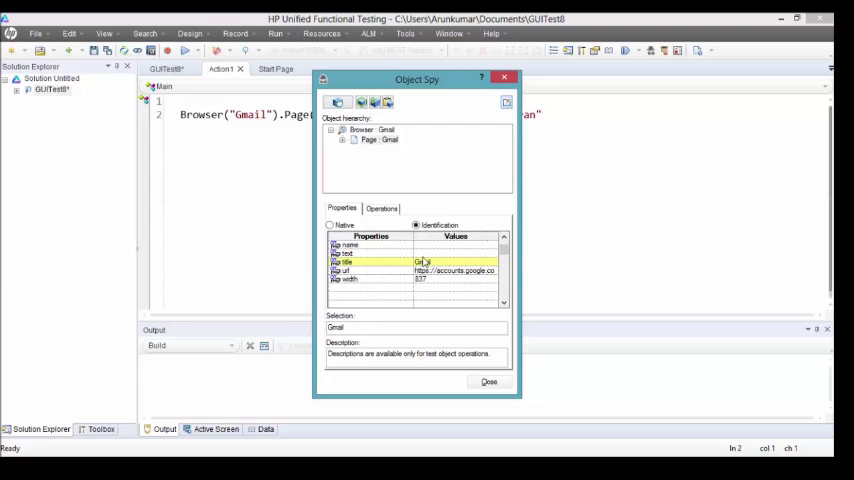
{"action": "left_click", "coordinate": [368, 130]}
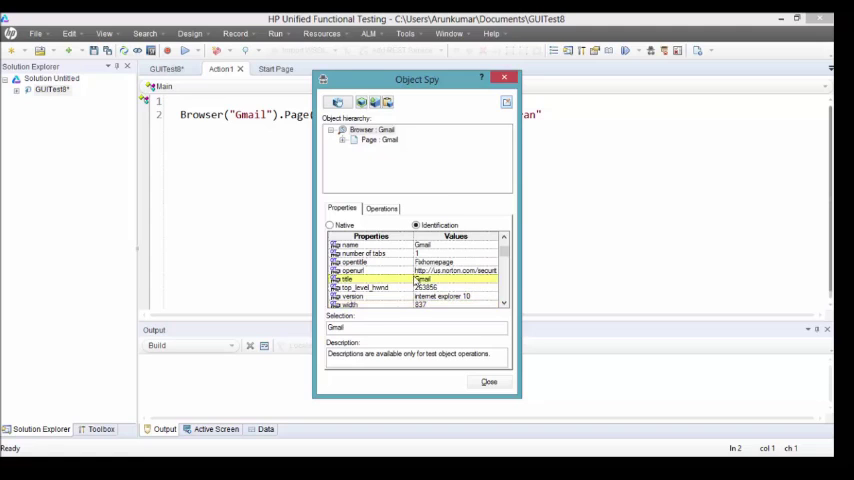
{"action": "mouse_move", "coordinate": [395, 186]}
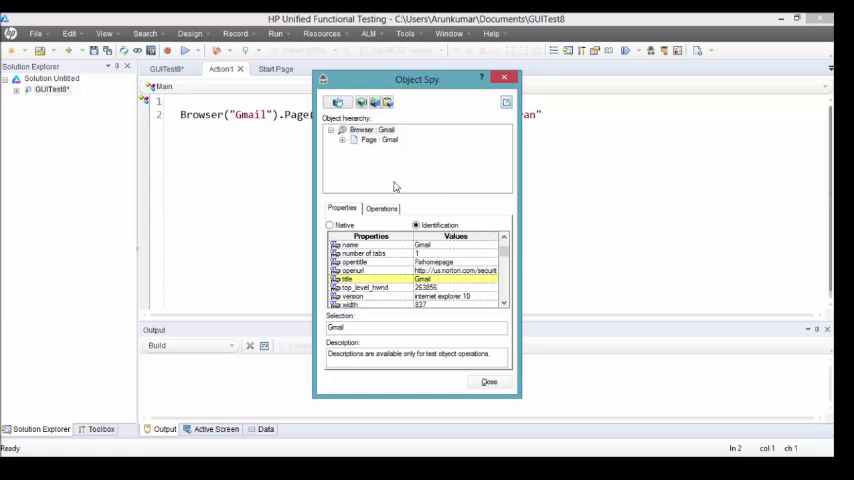
Check the Email field's properties under the page, then close Object Spy.
{"action": "left_click", "coordinate": [358, 129]}
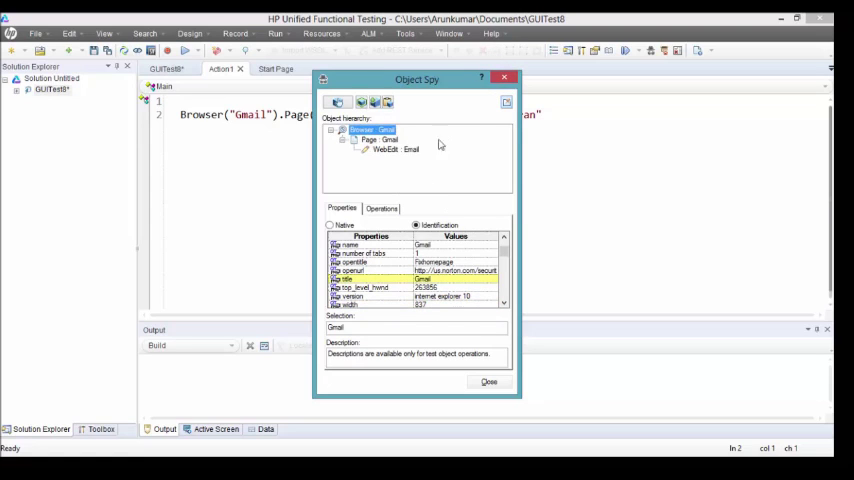
{"action": "left_click", "coordinate": [393, 149]}
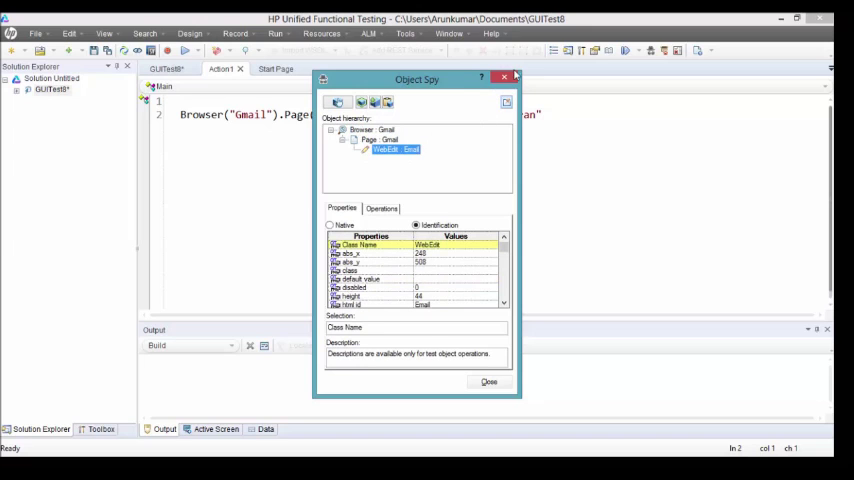
{"action": "left_click", "coordinate": [489, 381]}
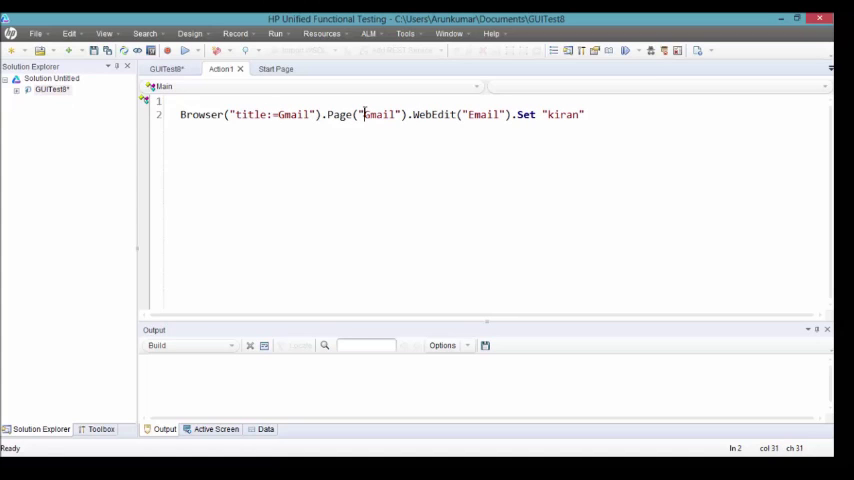
Begin the Page's title:= description, then select the email box xpath on the PowerPoint slide.
{"action": "type", "text": "tit"}
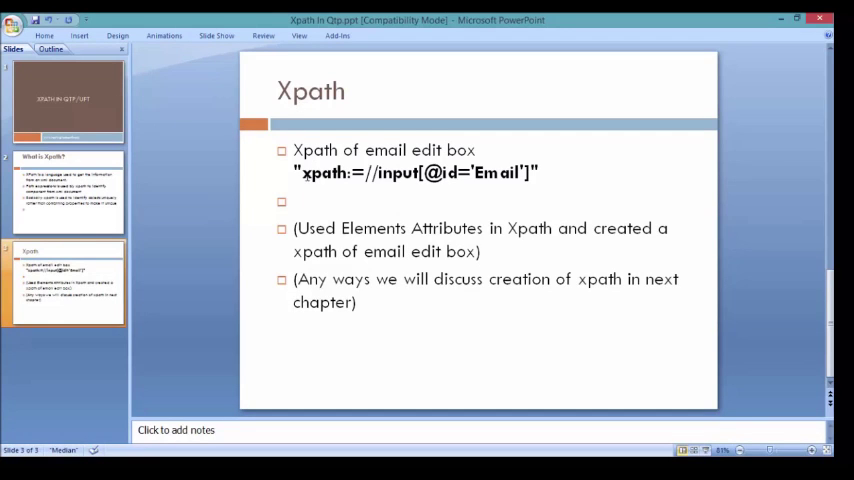
{"action": "left_click_drag", "start_coordinate": [300, 172], "coordinate": [420, 172]}
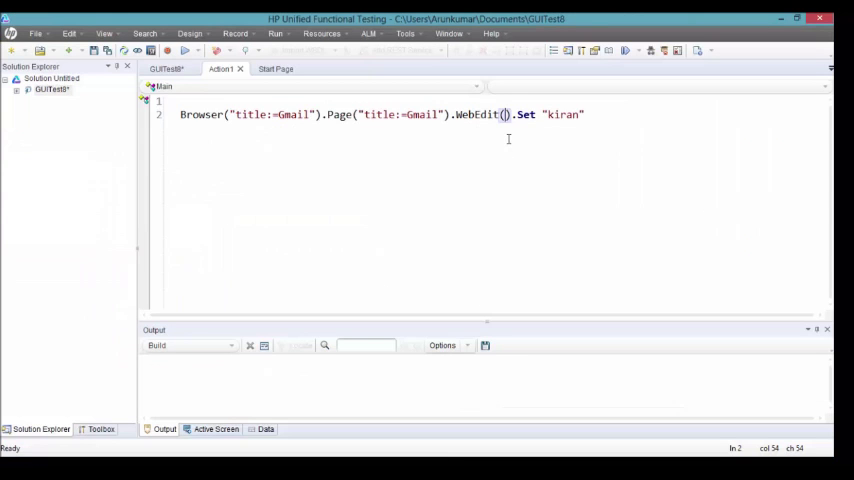
{"action": "type", "text": "xpath://input[@id='Email']\""}
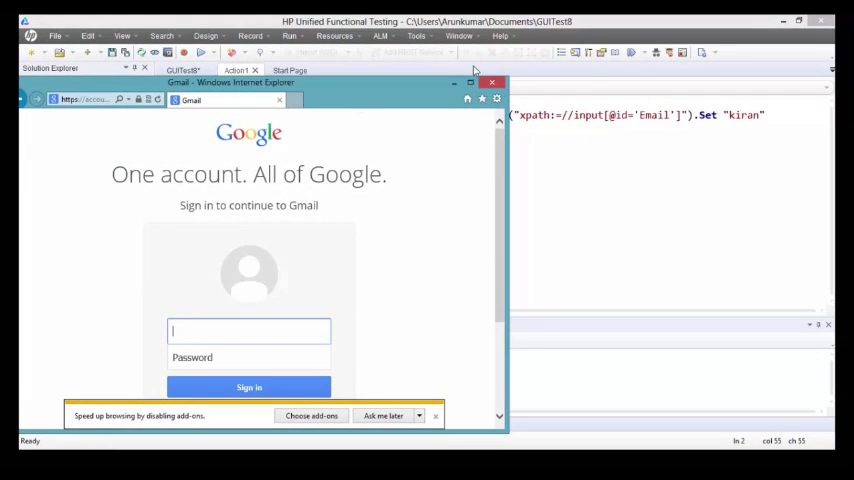
{"action": "left_click", "coordinate": [470, 82]}
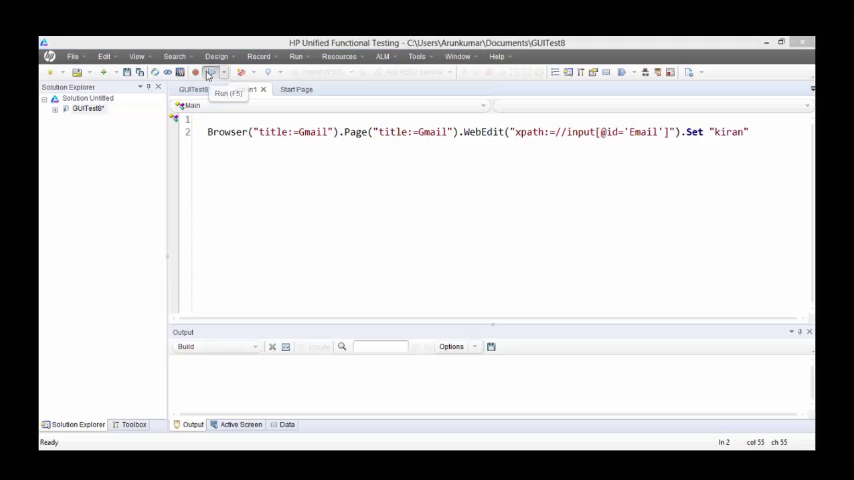
{"action": "left_click", "coordinate": [210, 72]}
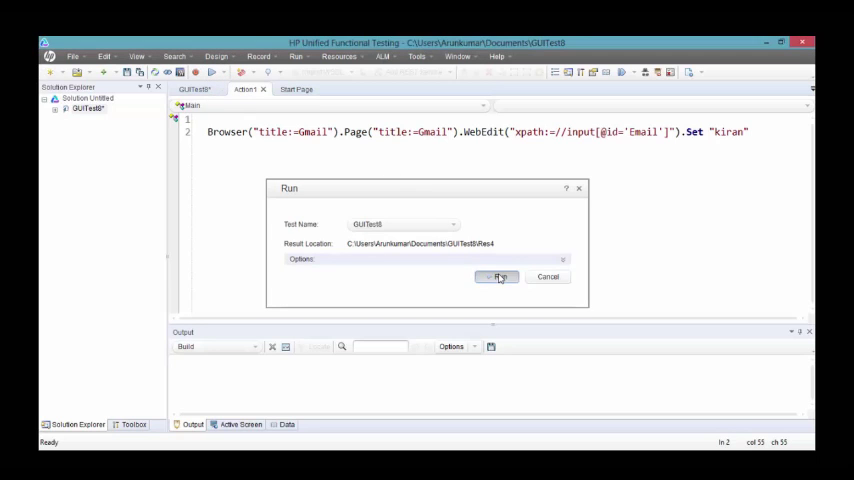
{"action": "left_click", "coordinate": [497, 277]}
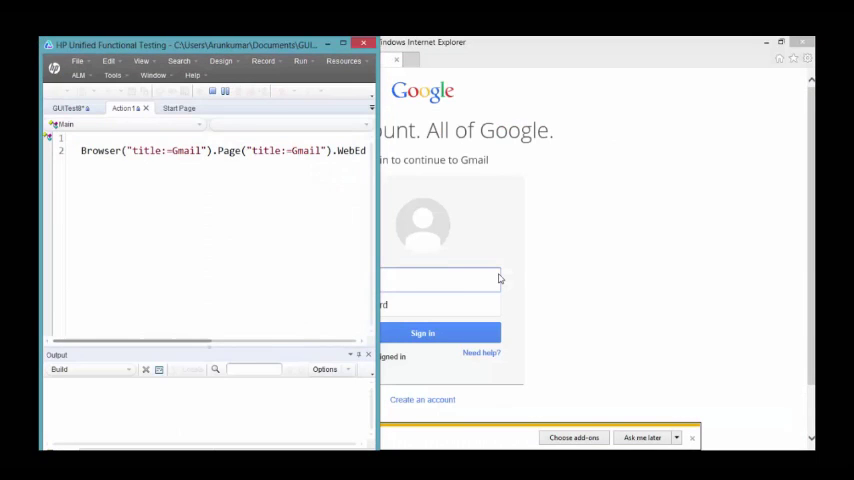
{"action": "type", "text": "kiran"}
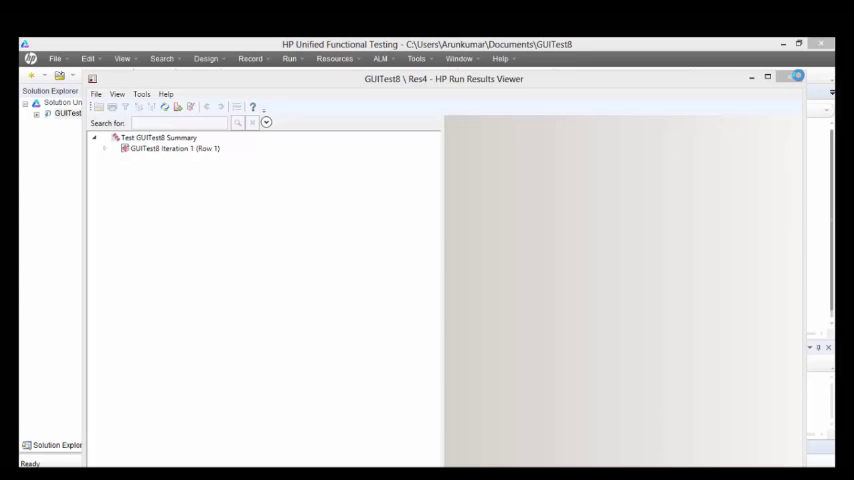
View the run results summary reporting Done, then close the viewer.
{"action": "left_click", "coordinate": [160, 137]}
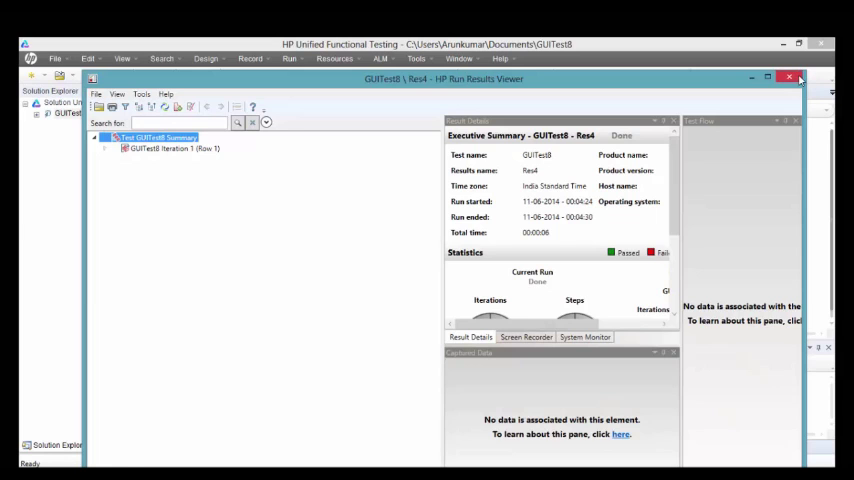
{"action": "left_click", "coordinate": [789, 77]}
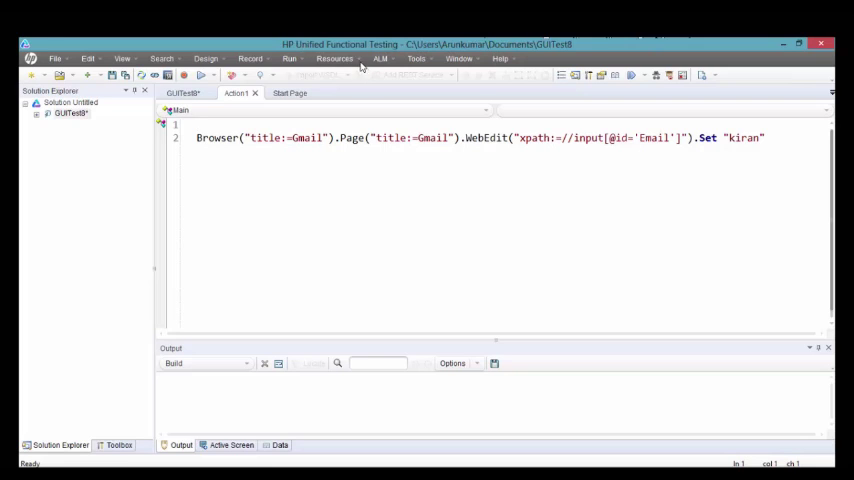
{"action": "left_click", "coordinate": [335, 58]}
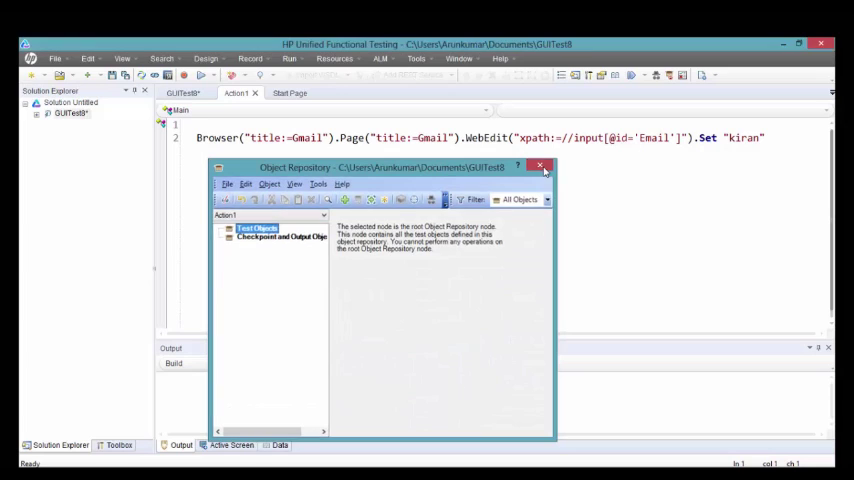
{"action": "left_click", "coordinate": [541, 165]}
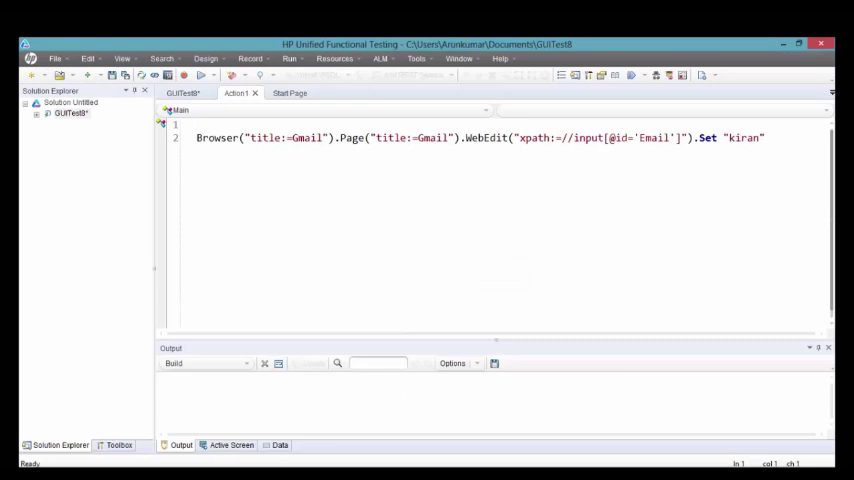
{"action": "mouse_move", "coordinate": [417, 58]}
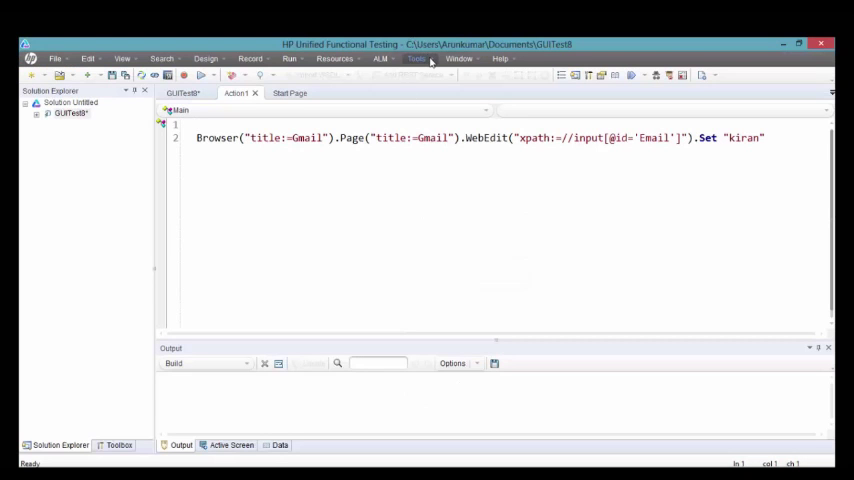
{"action": "left_click", "coordinate": [417, 58]}
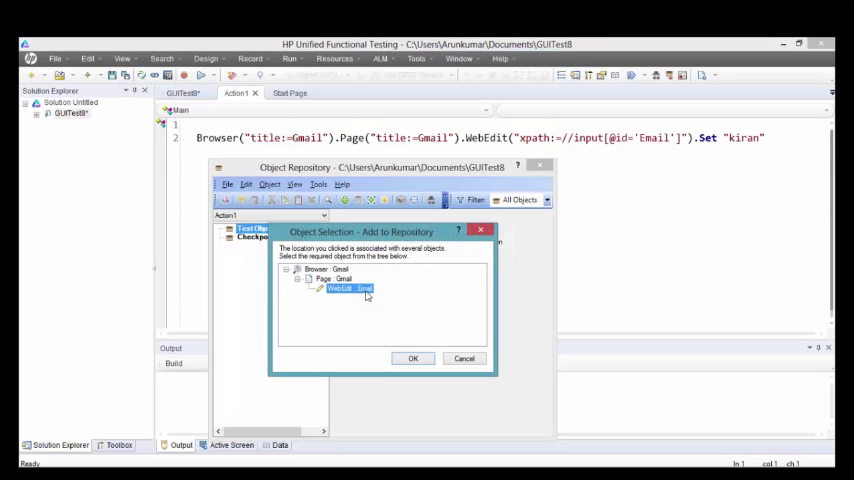
{"action": "left_click", "coordinate": [413, 358]}
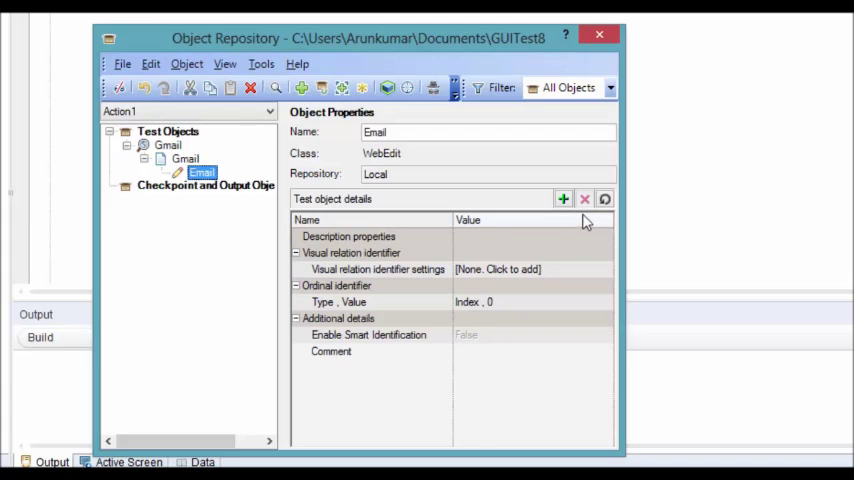
{"action": "mouse_move", "coordinate": [564, 199]}
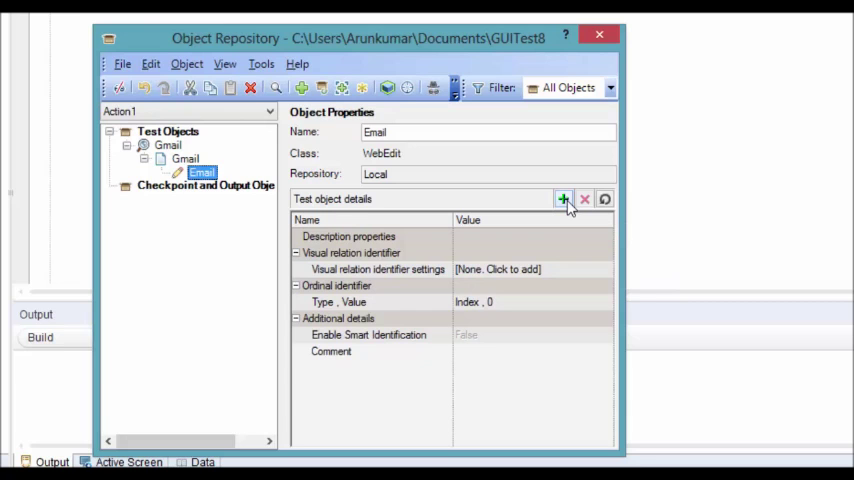
{"action": "left_click", "coordinate": [564, 199]}
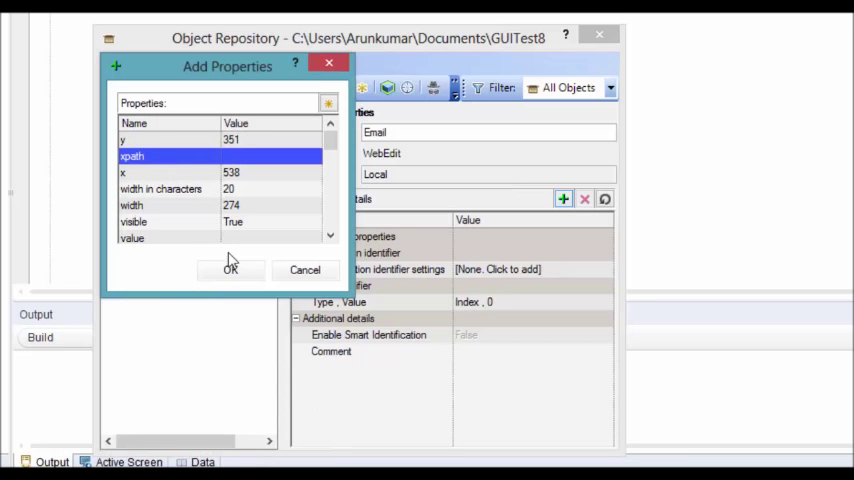
{"action": "left_click", "coordinate": [230, 270]}
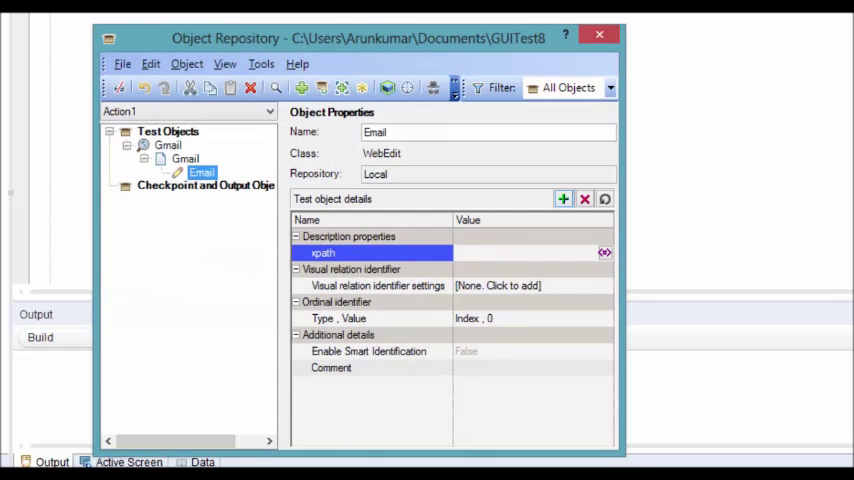
{"action": "left_click", "coordinate": [530, 252]}
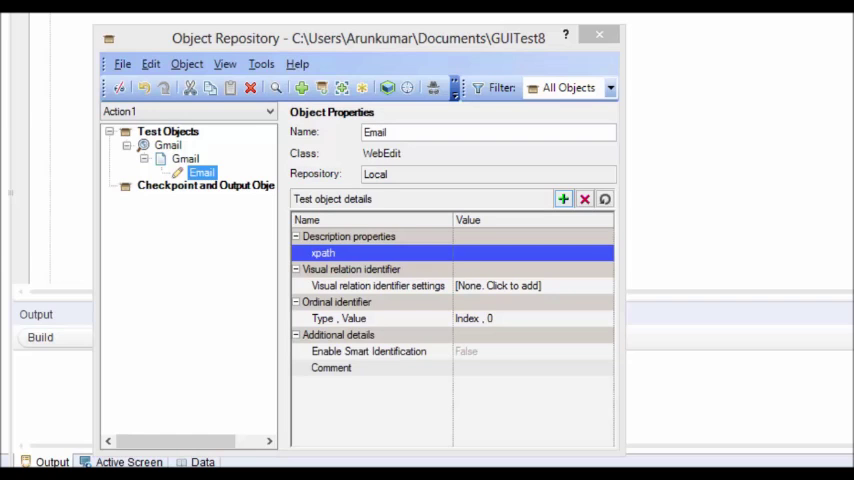
{"action": "mouse_move", "coordinate": [601, 24]}
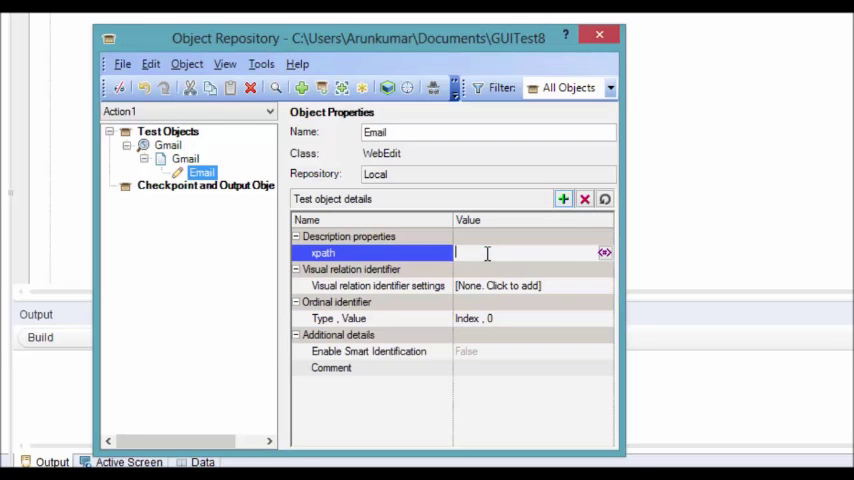
{"action": "type", "text": "//input[@id='Email']"}
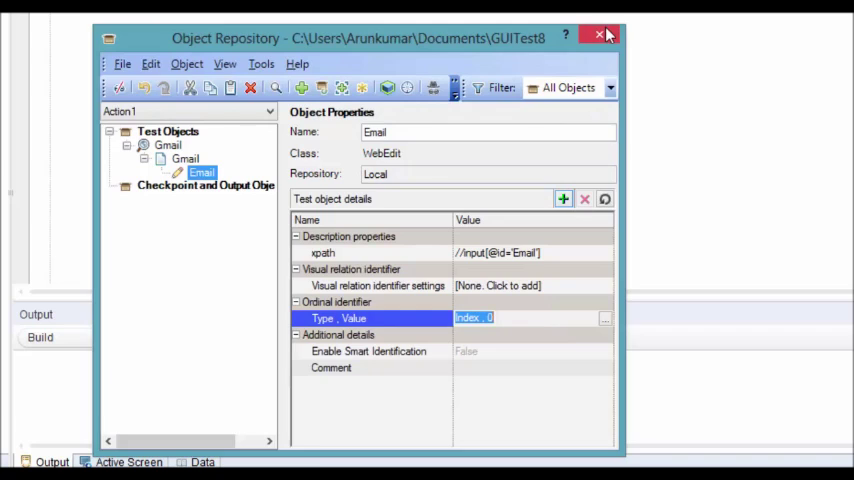
{"action": "left_click", "coordinate": [600, 35]}
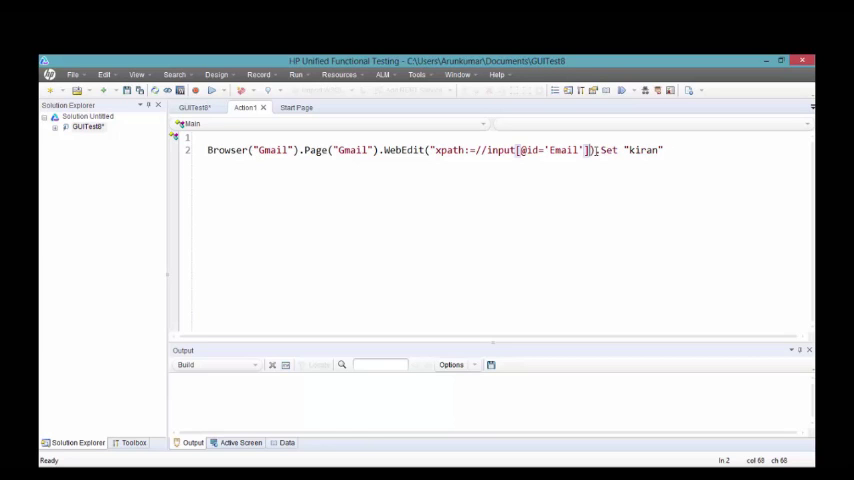
Replace the inline xpath inside WebEdit() with the repository name Email.
{"action": "key", "text": "Delete"}
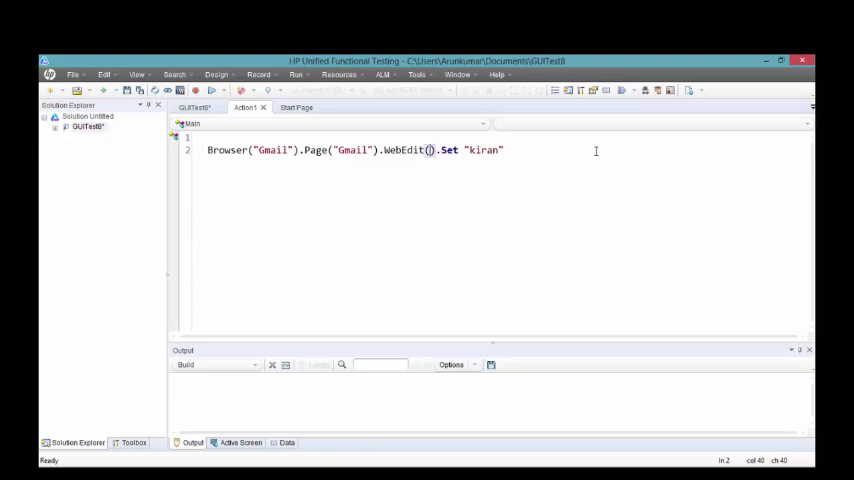
{"action": "type", "text": "Email"}
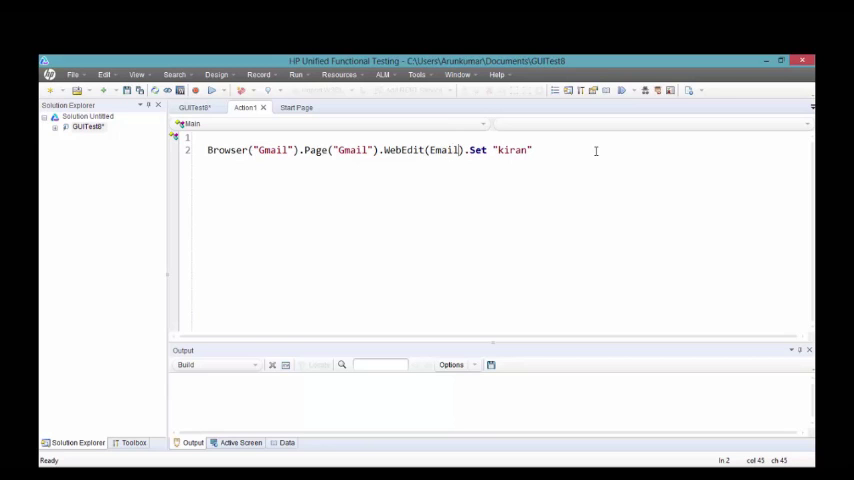
{"action": "type", "text": ":"}
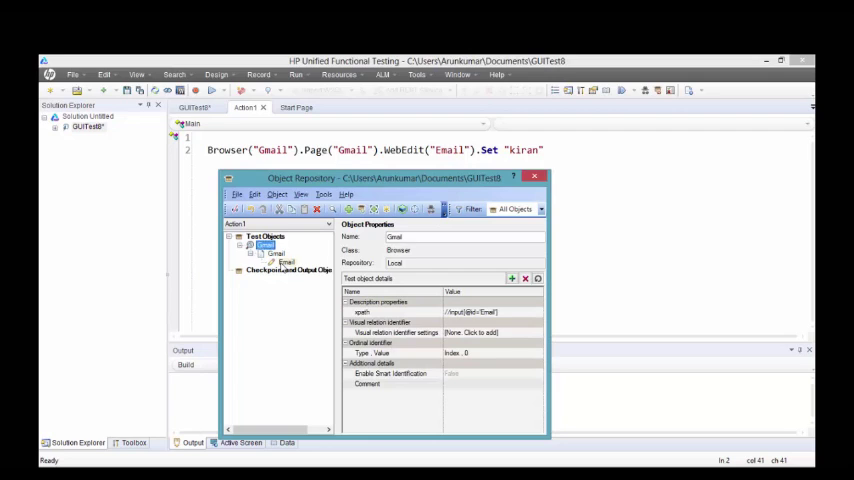
Review the Gmail browser node and the Email object's xpath description in the repository.
{"action": "left_click", "coordinate": [287, 261]}
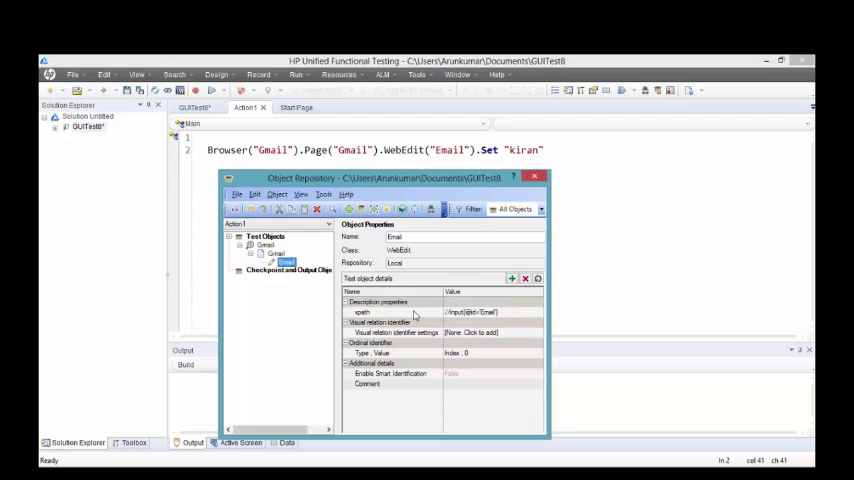
{"action": "left_click", "coordinate": [534, 177]}
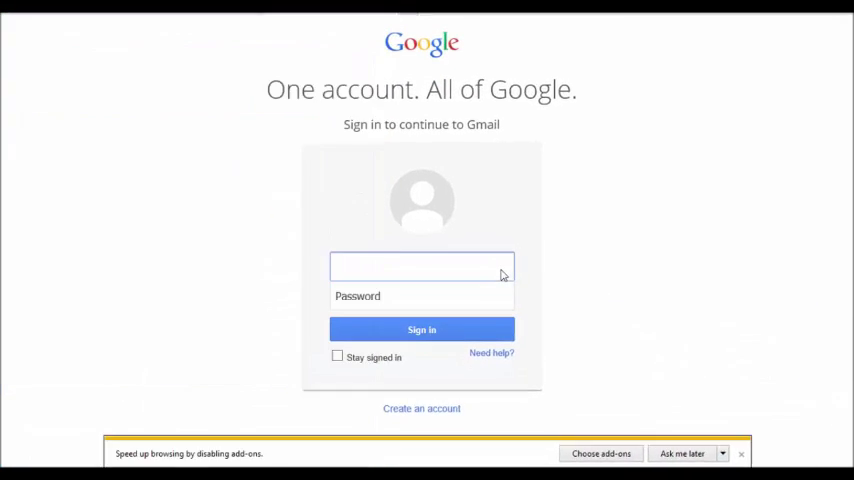
Let the test replay Set 'kiran' into the Gmail sign-in email box.
{"action": "type", "text": "kiran"}
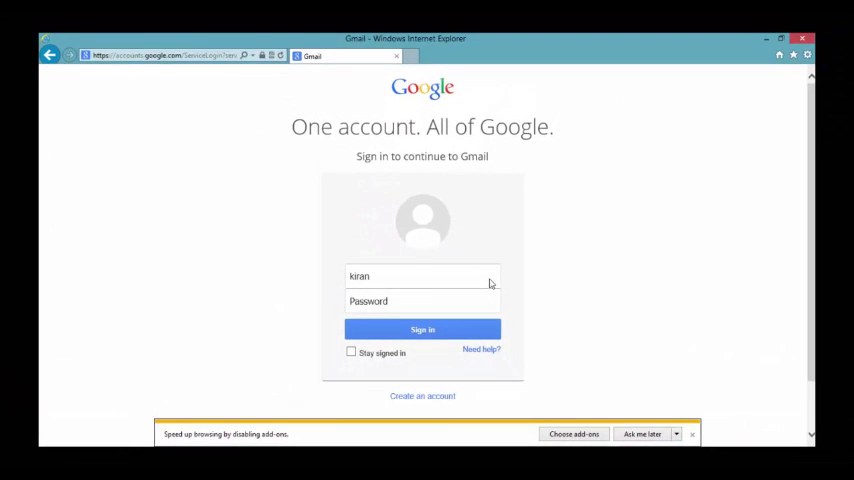